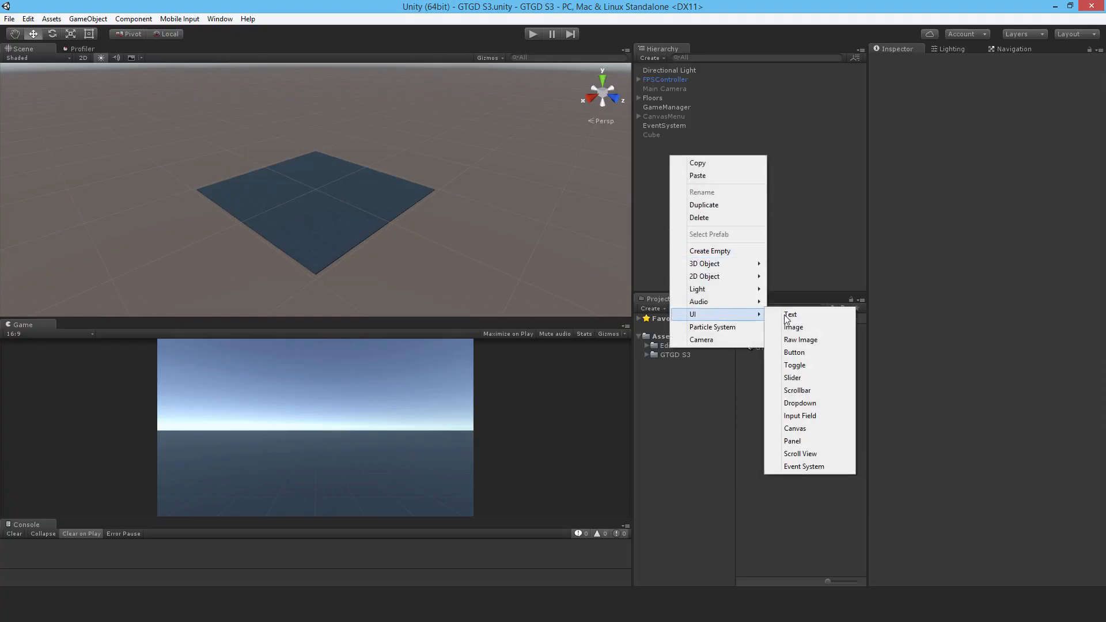
Step: Create a canvas named CanvasInventory scaling with screen size from 1920×1080, match 0.5
click(795, 428)
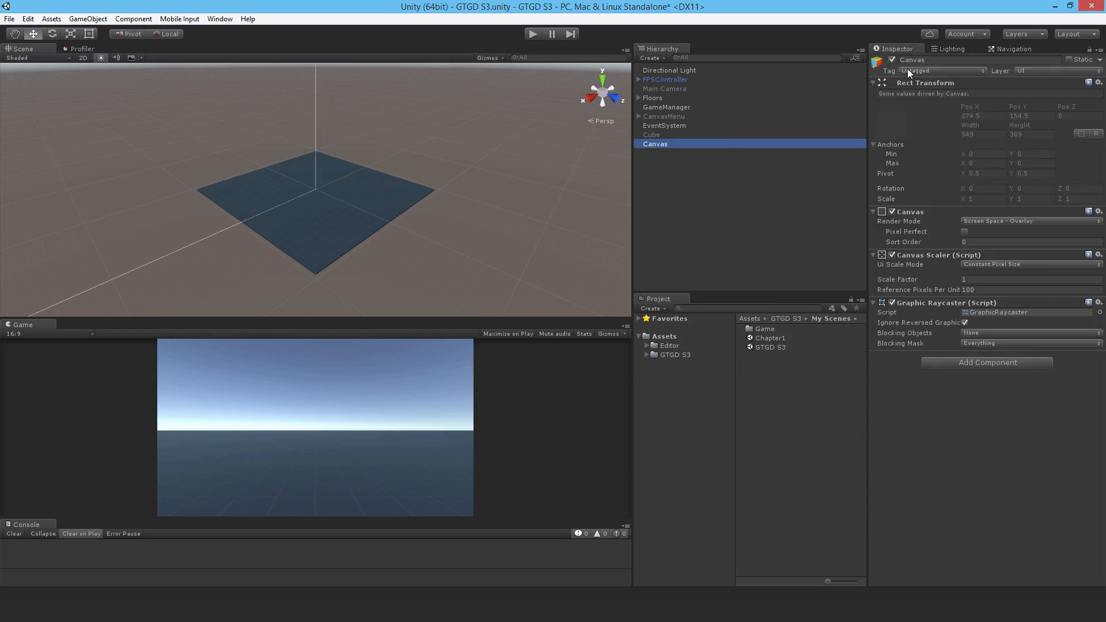
double_click(913, 60)
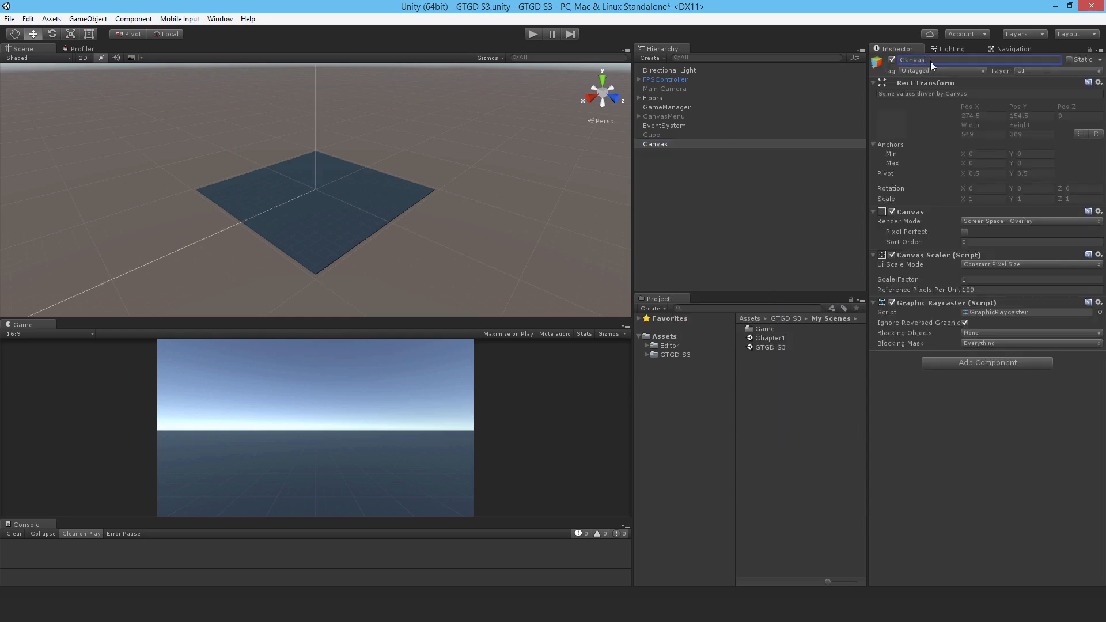
text(Inventory)
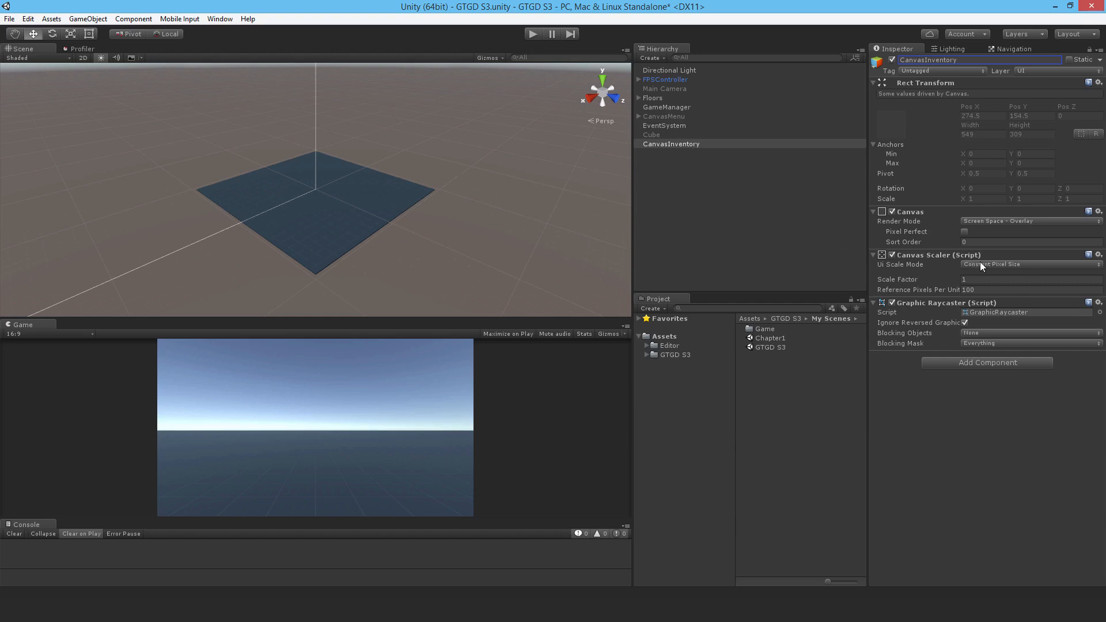
click(1030, 264)
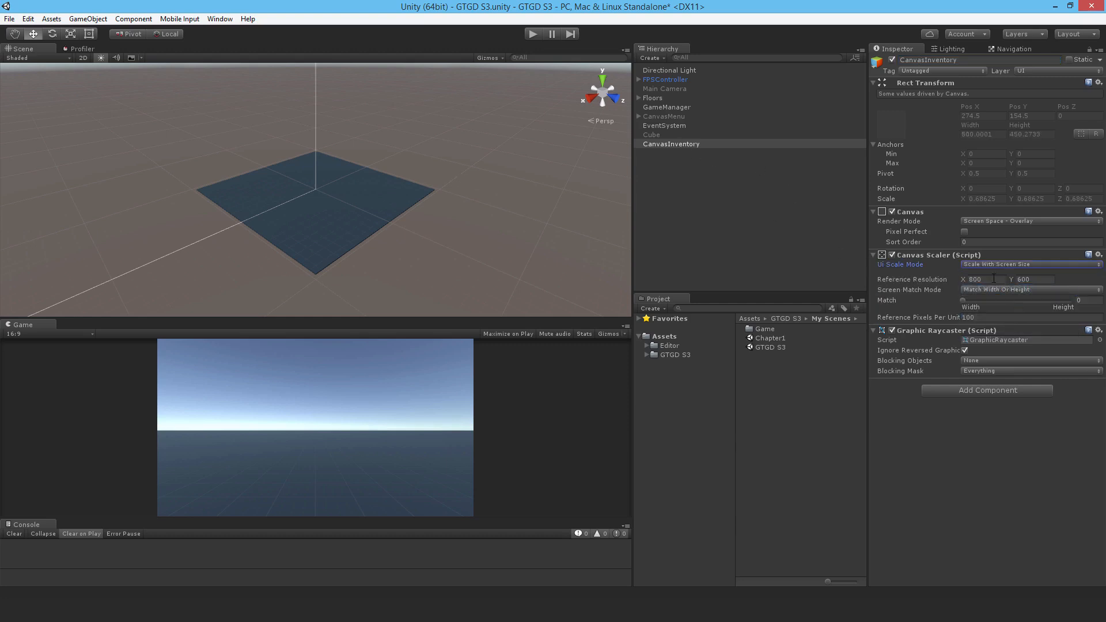
text(1920)
text(1080)
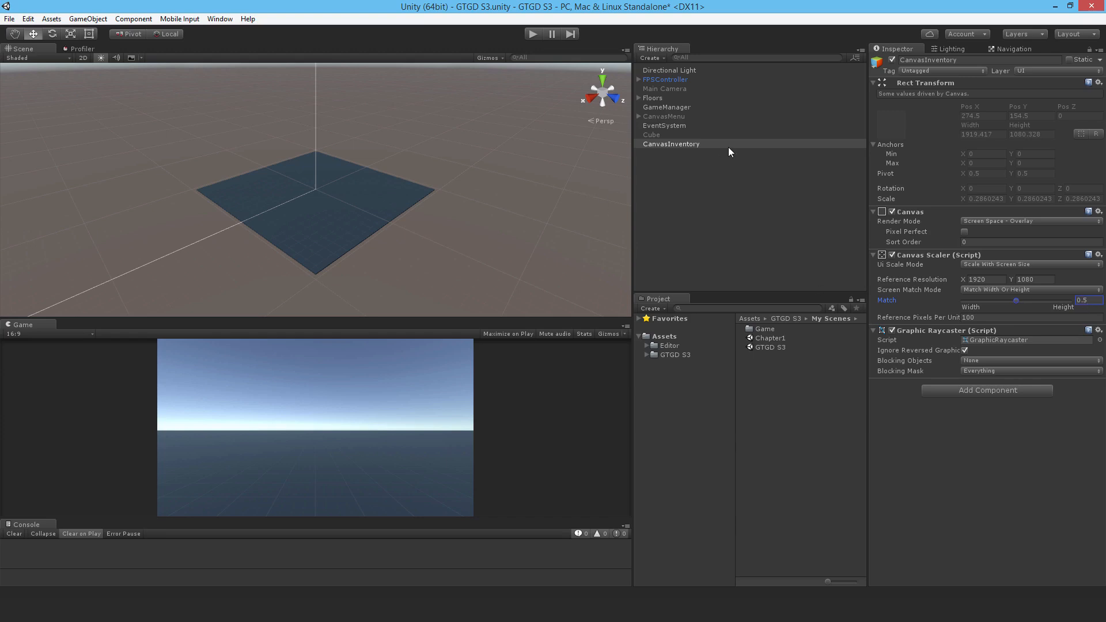
Step: Add a panel under CanvasInventory and name it PanelInventory
right_click(671, 144)
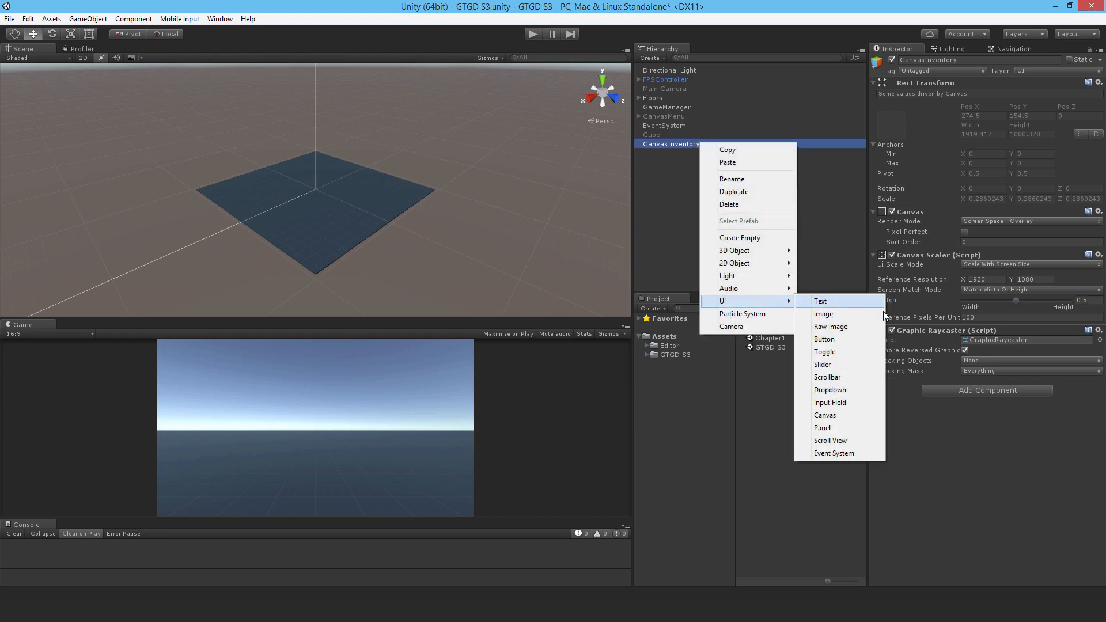
click(821, 428)
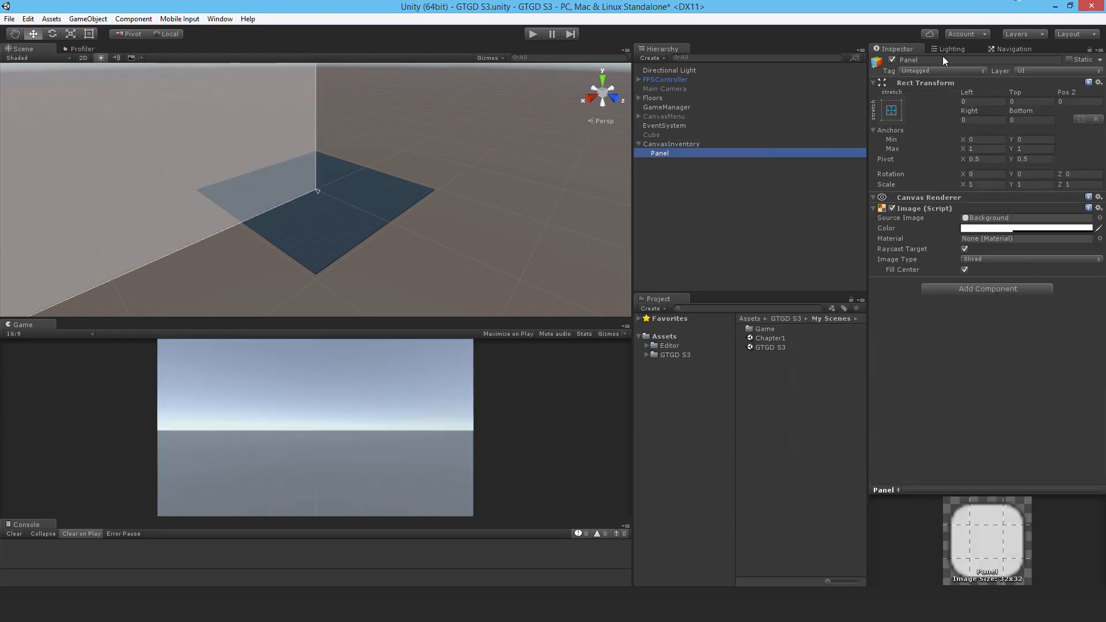
double_click(909, 59)
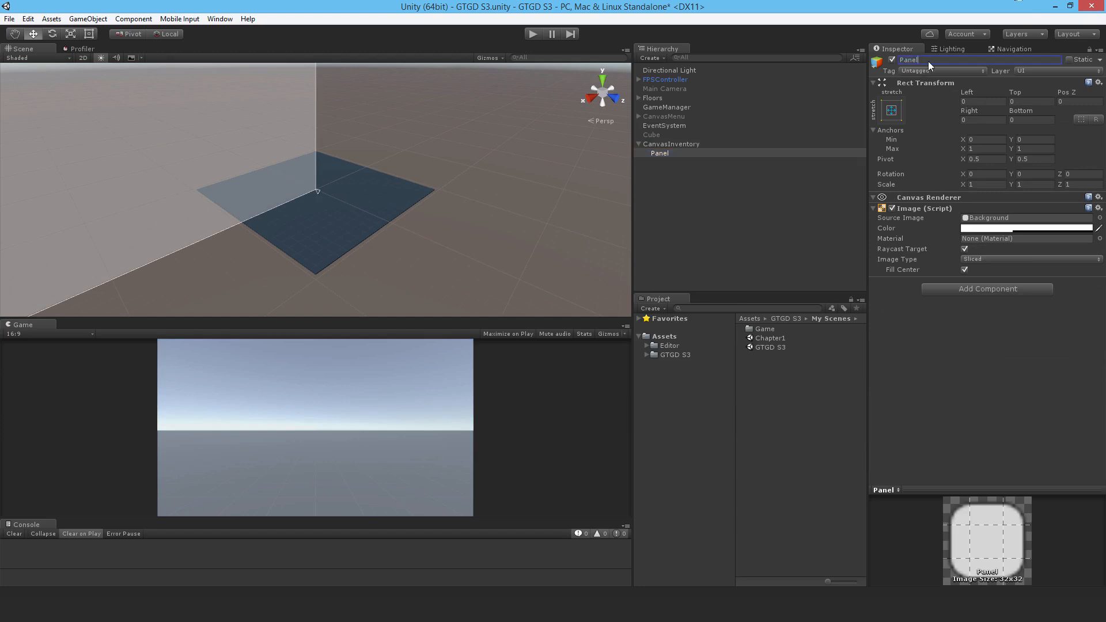
text(Inventory)
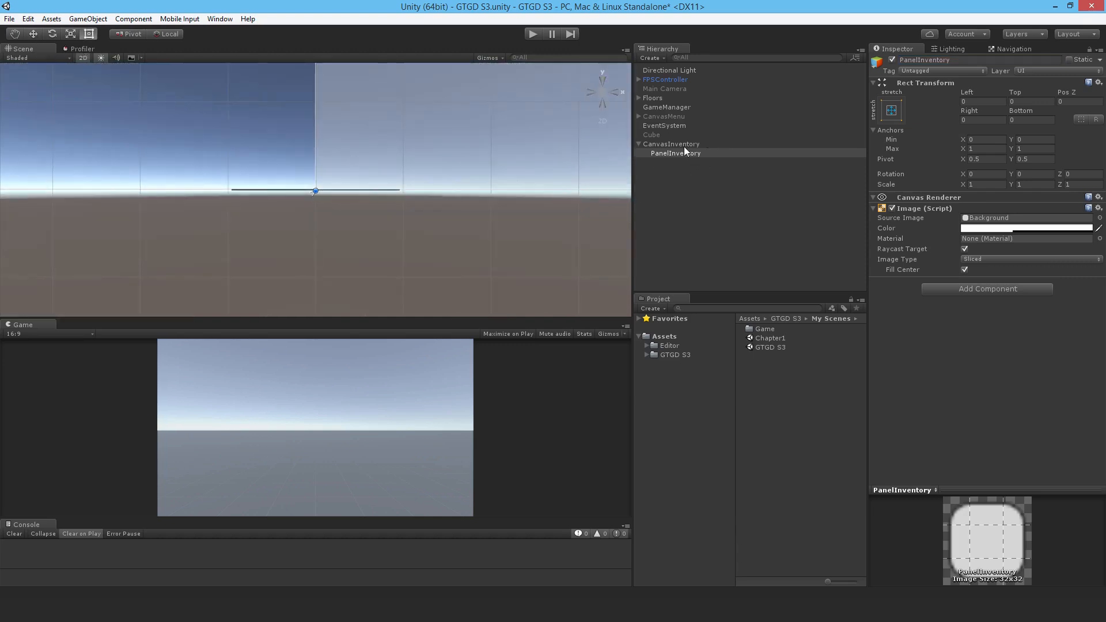
Step: Anchor PanelInventory middle-centre and size it 700 wide by 800 tall
click(674, 153)
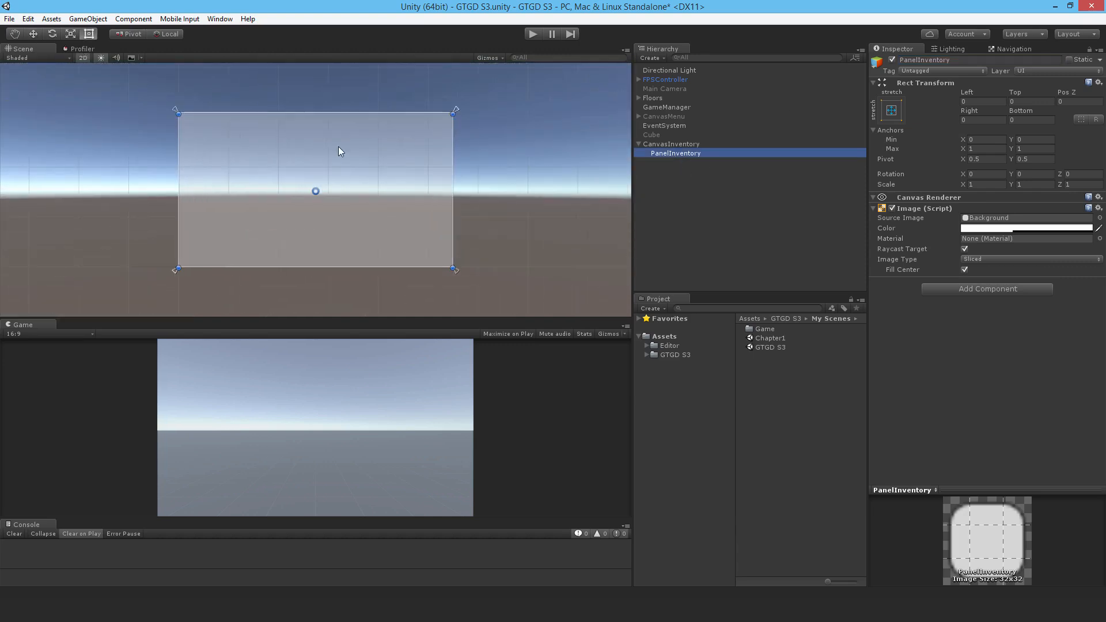
click(891, 110)
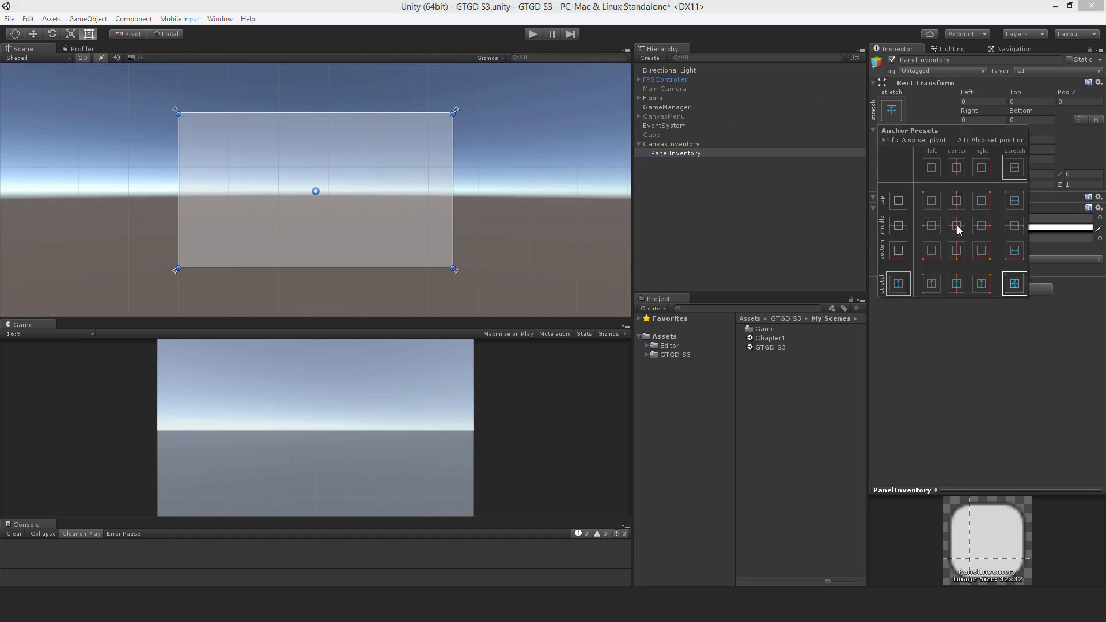
click(956, 225)
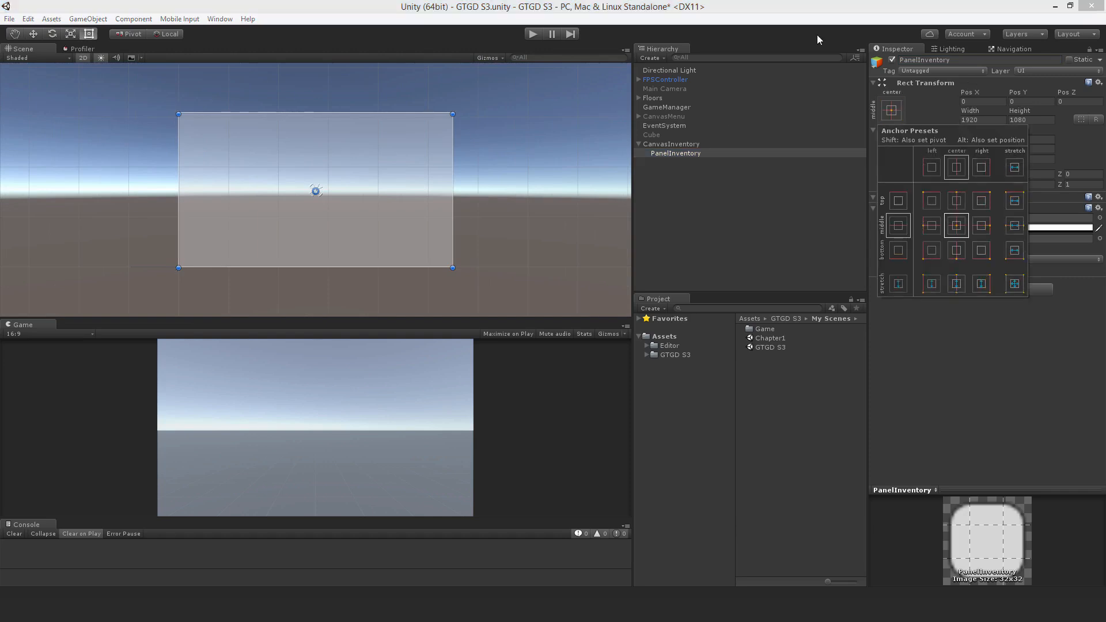
click(981, 119)
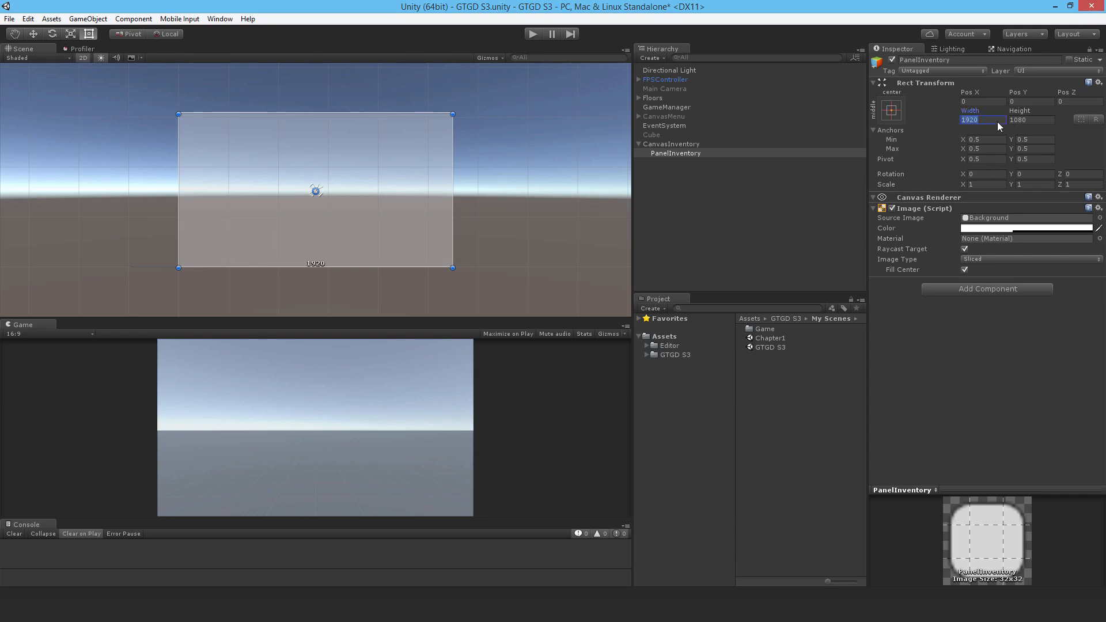
text(700)
click(1031, 120)
text(800)
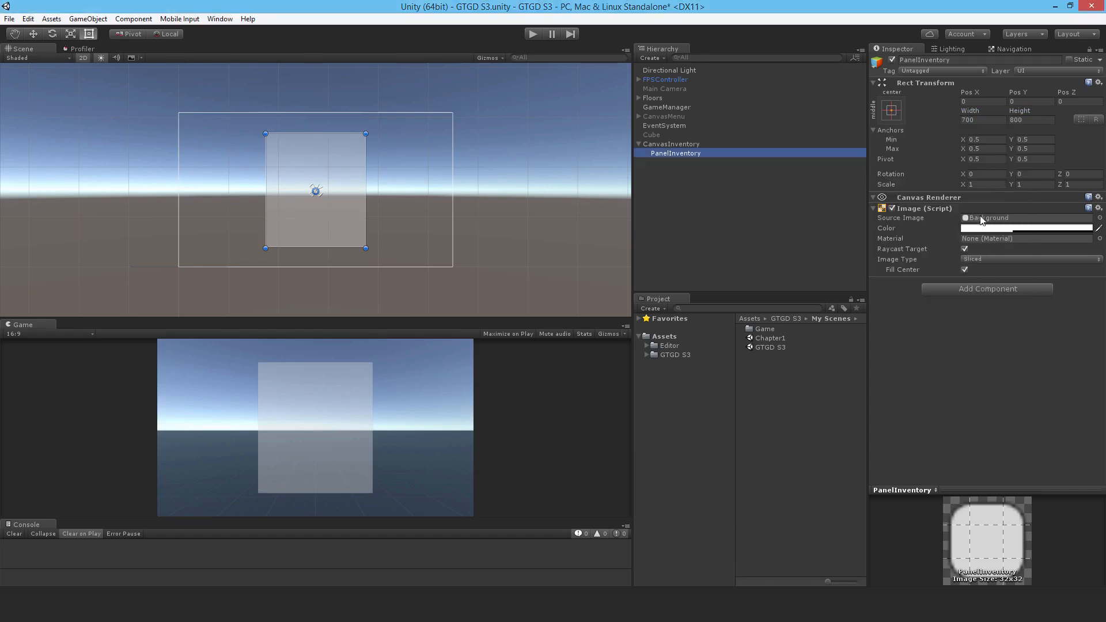
Step: Tint PanelInventory to RGBA 25,25,25,200 and add a Text element inside it
click(1026, 229)
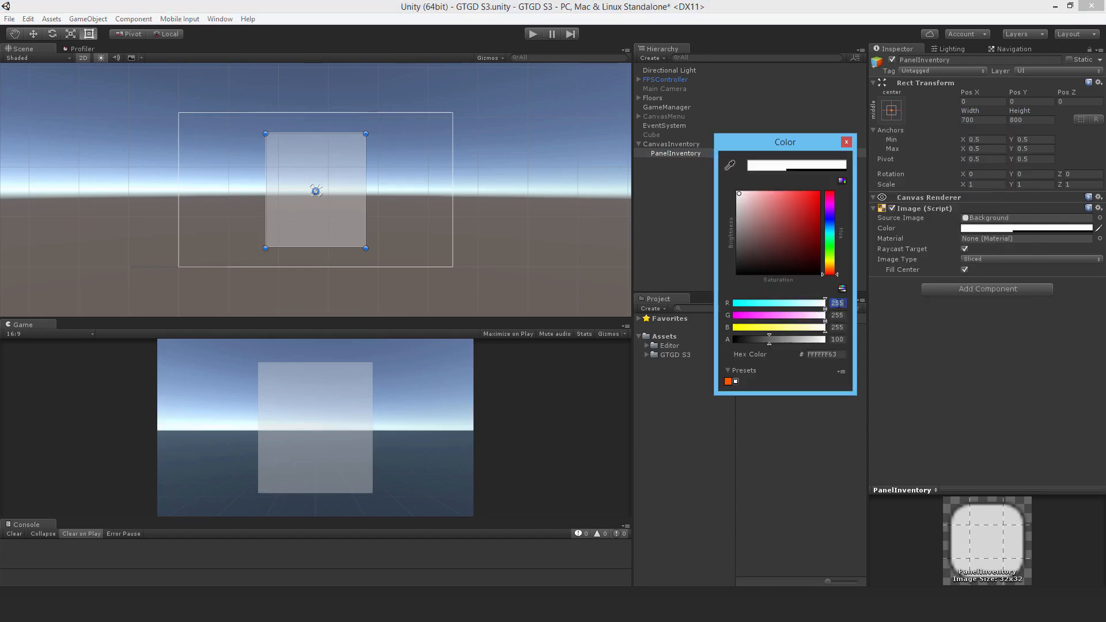
click(810, 193)
text(200)
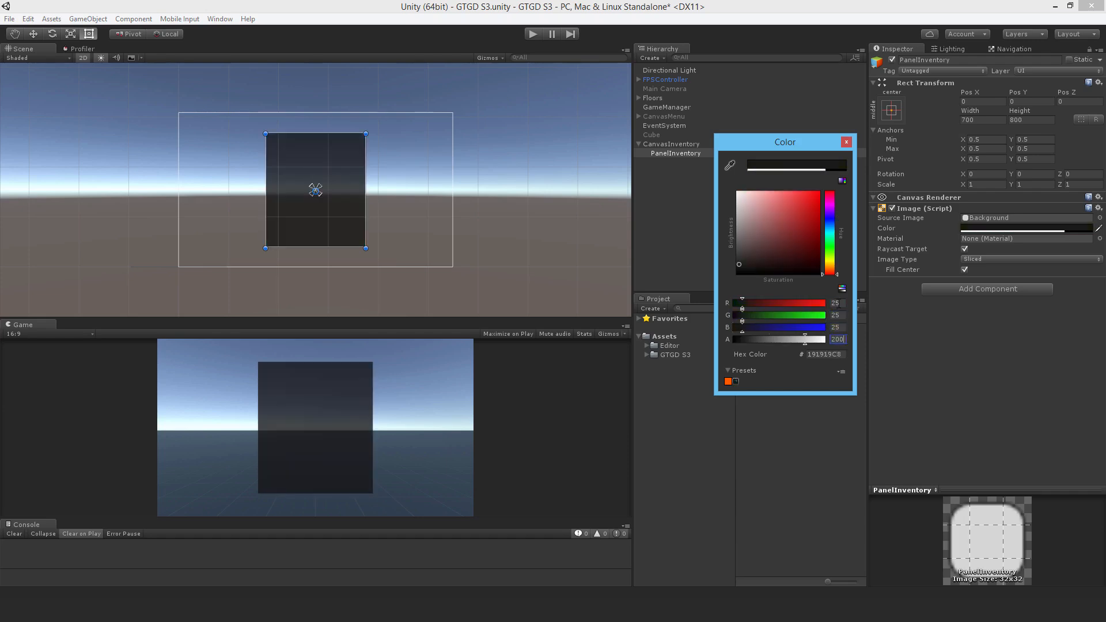
right_click(673, 153)
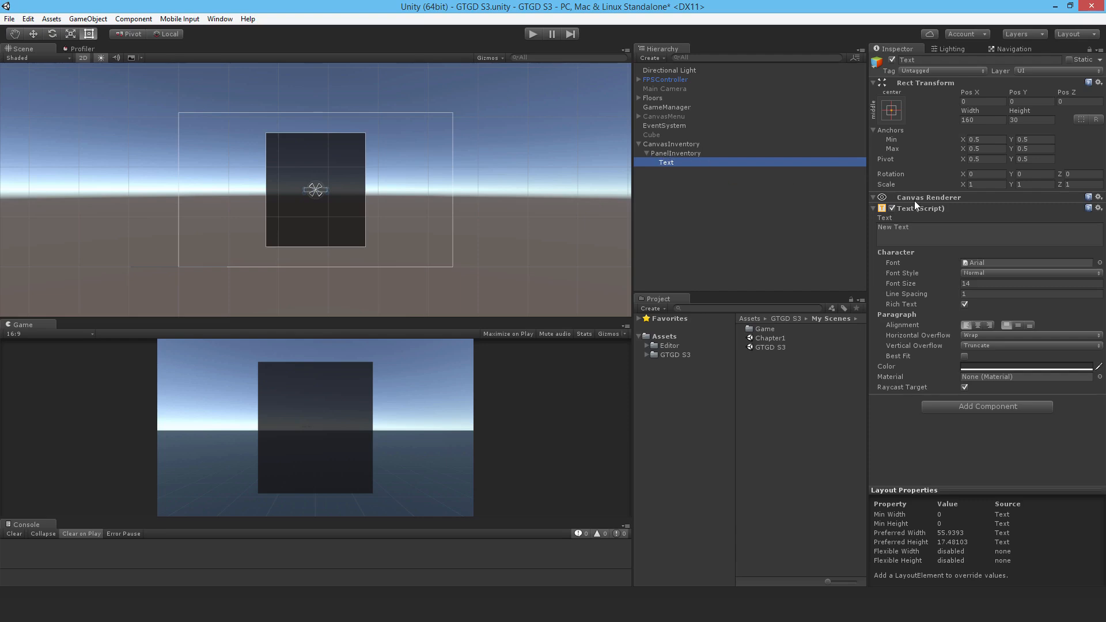
Step: Anchor the text top-stretch across PanelInventory with height 100
click(890, 110)
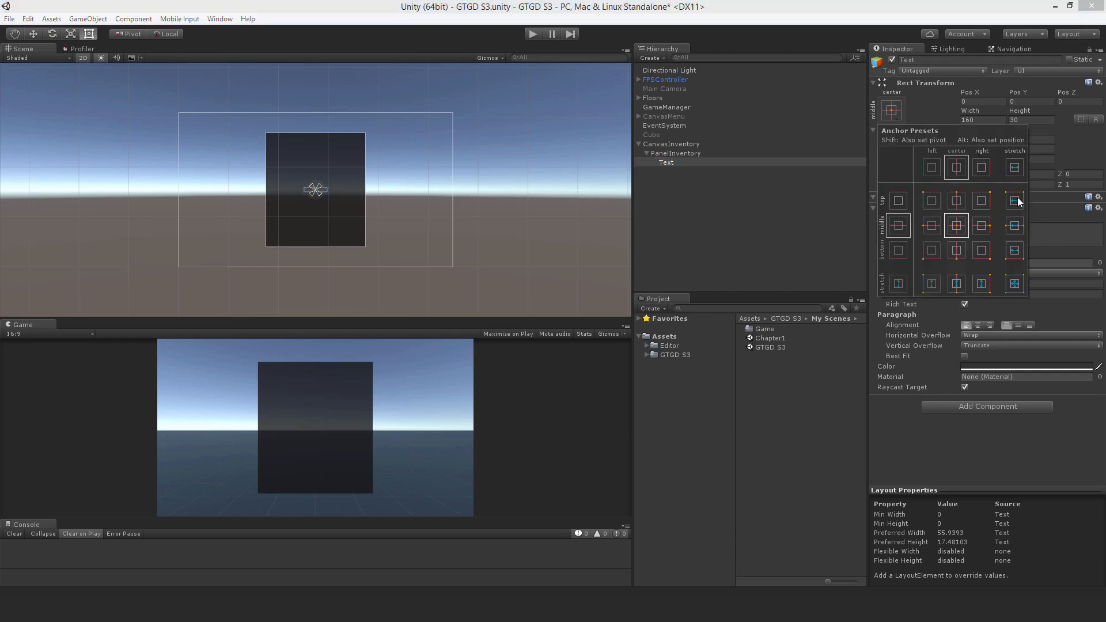
click(1014, 201)
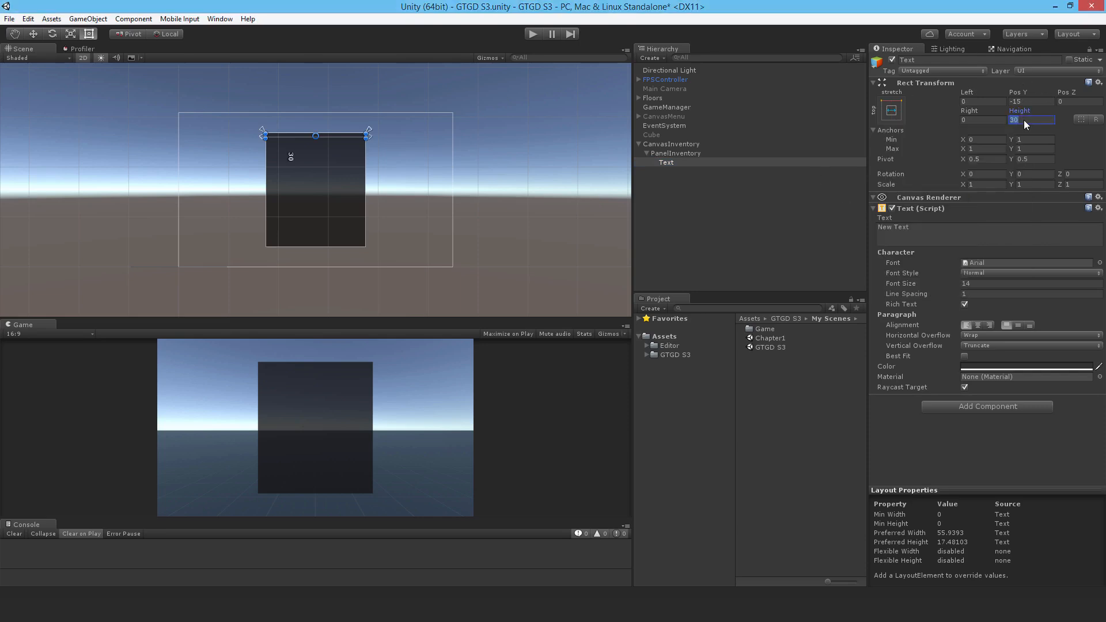
text(100)
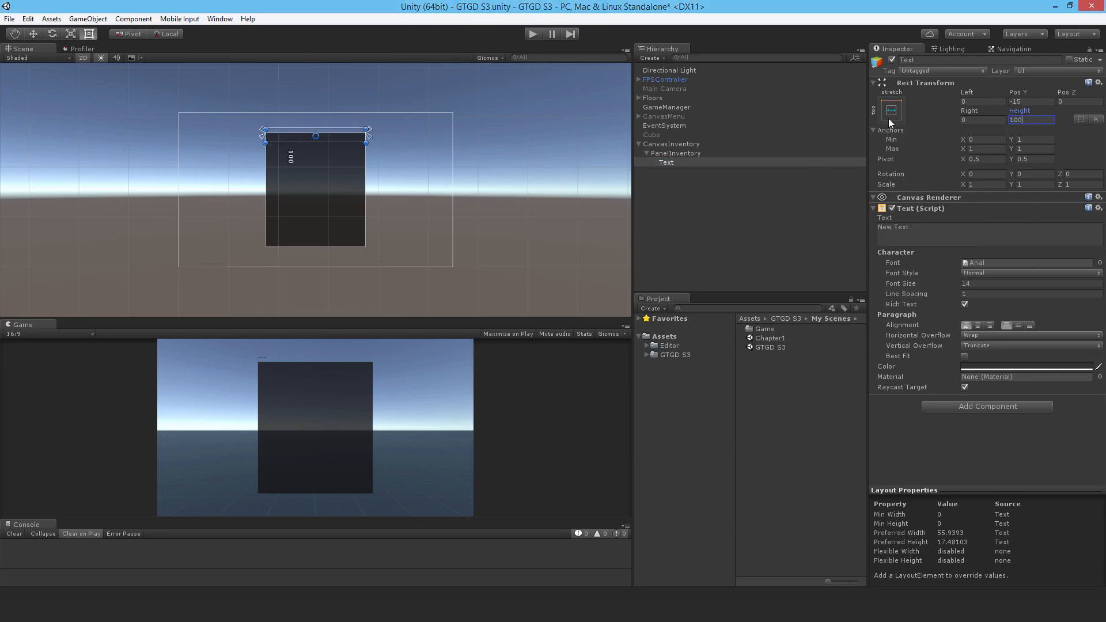
click(891, 110)
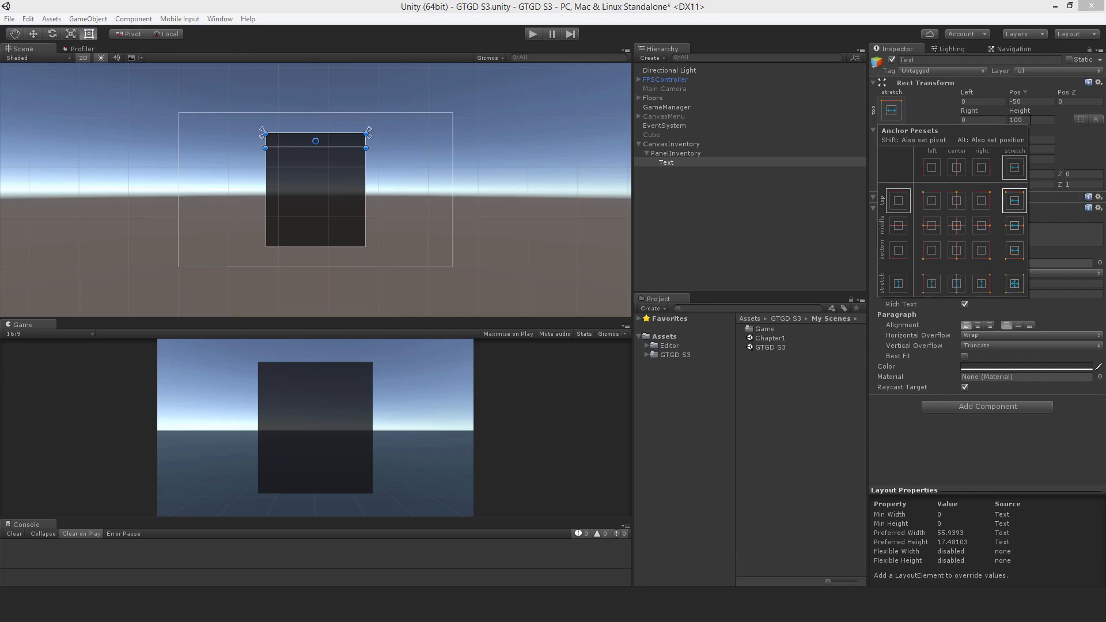
click(892, 110)
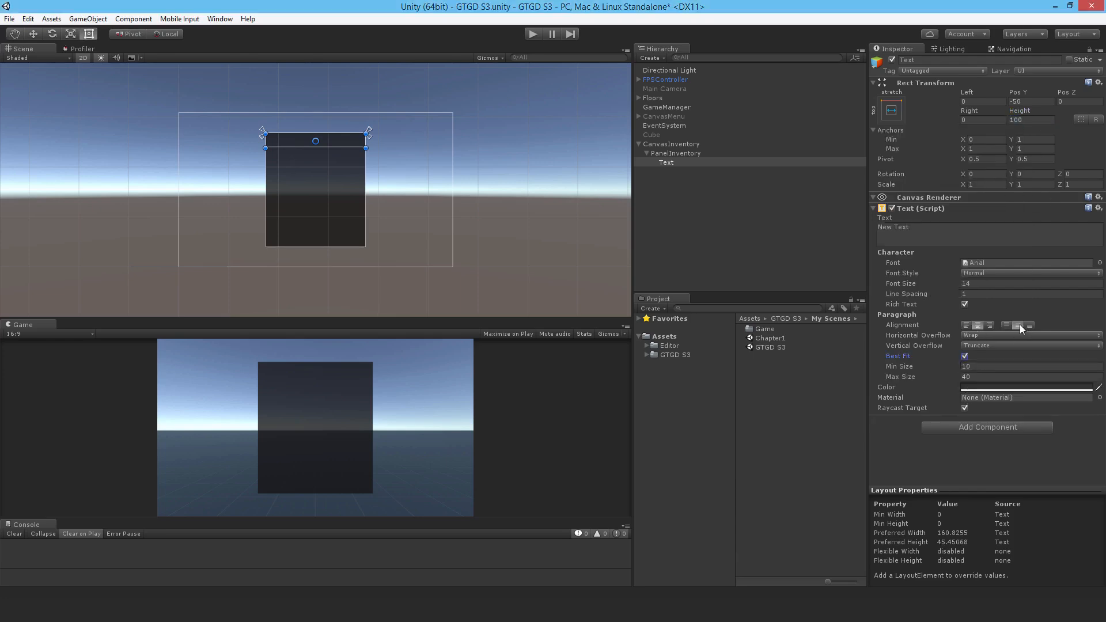
Step: Make the text white, centred and best-fit, reading INVENTORY
click(1027, 386)
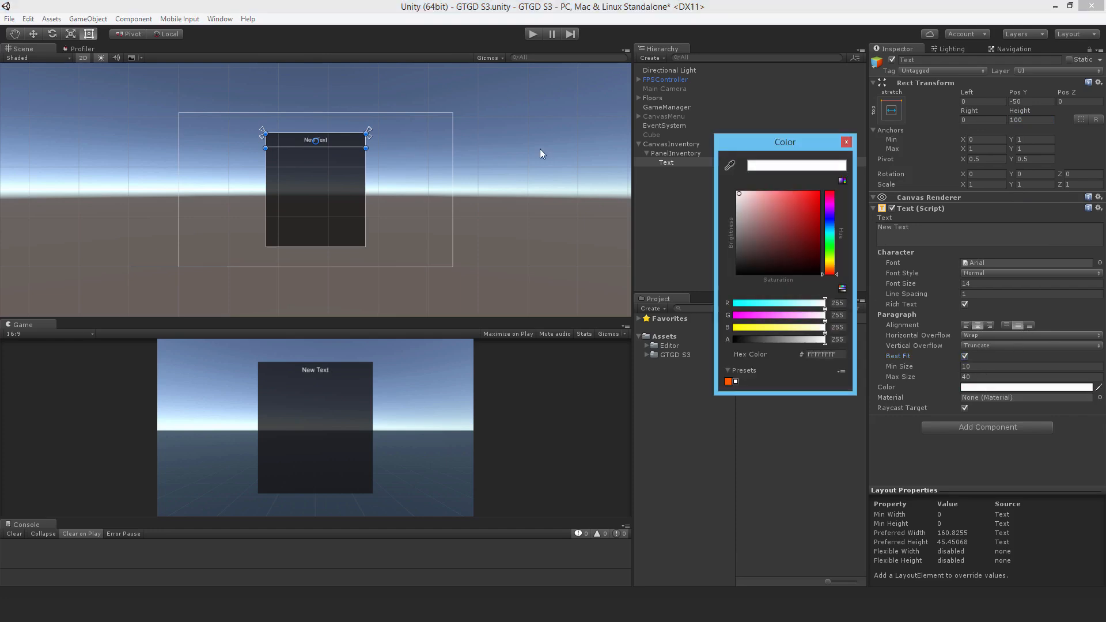
click(845, 141)
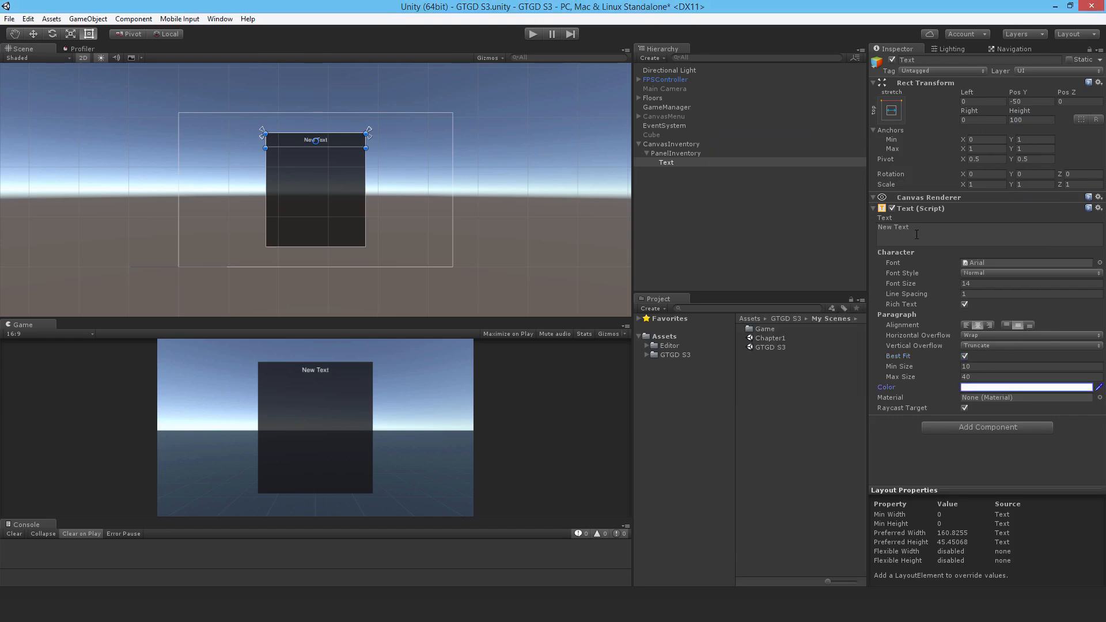
text(INVENTORY)
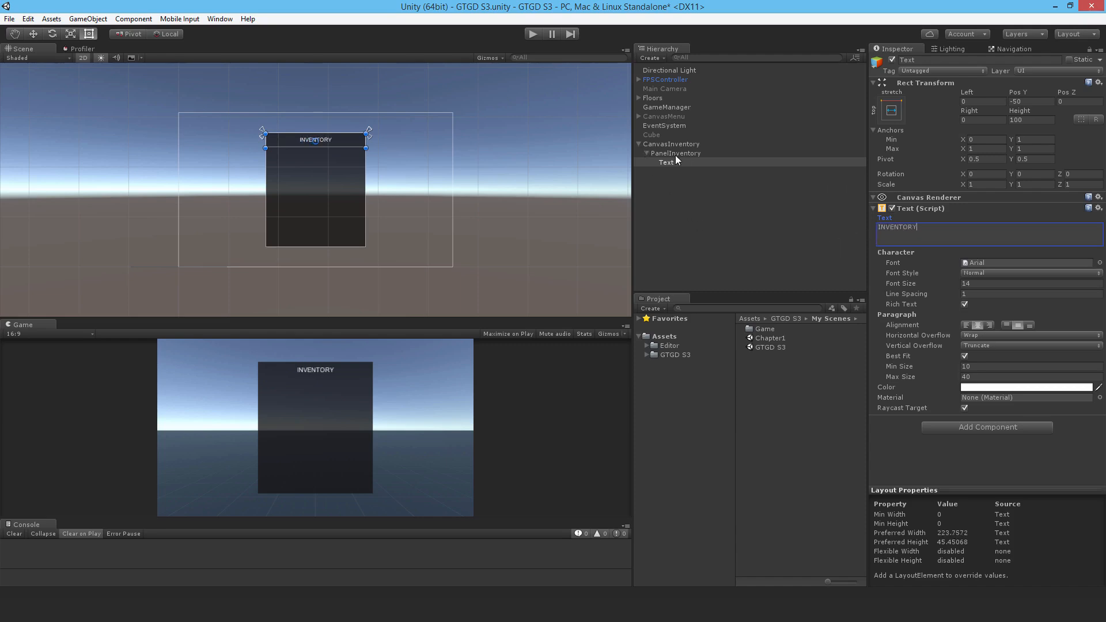
click(675, 153)
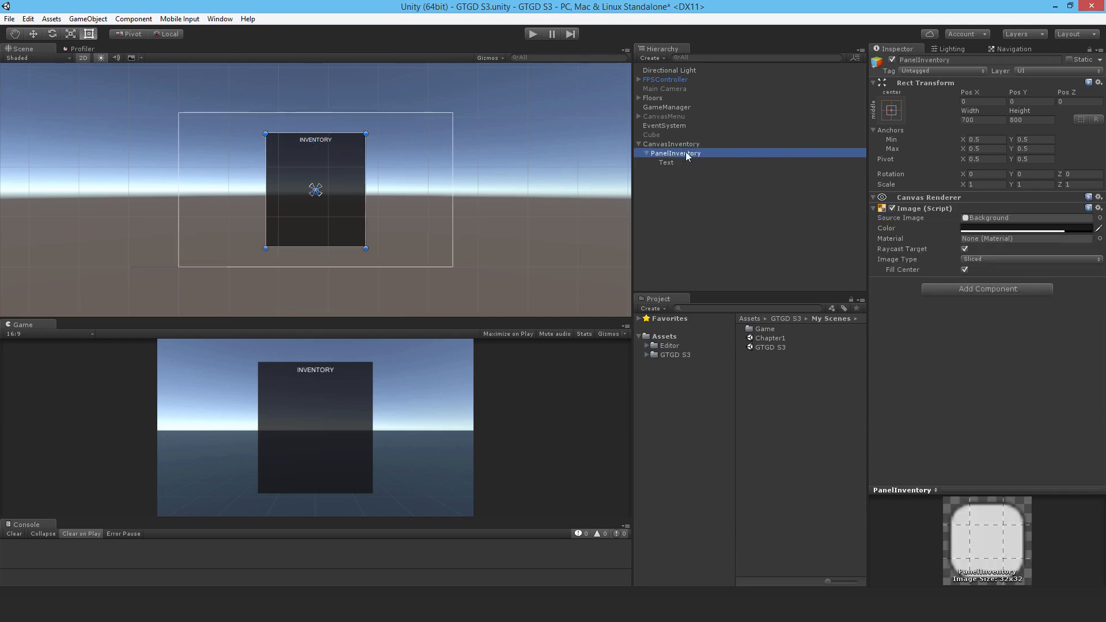
Step: Add a vertical-only Scroll View to PanelInventory, bottom-stretched, 700 tall at Pos Y 350
right_click(675, 154)
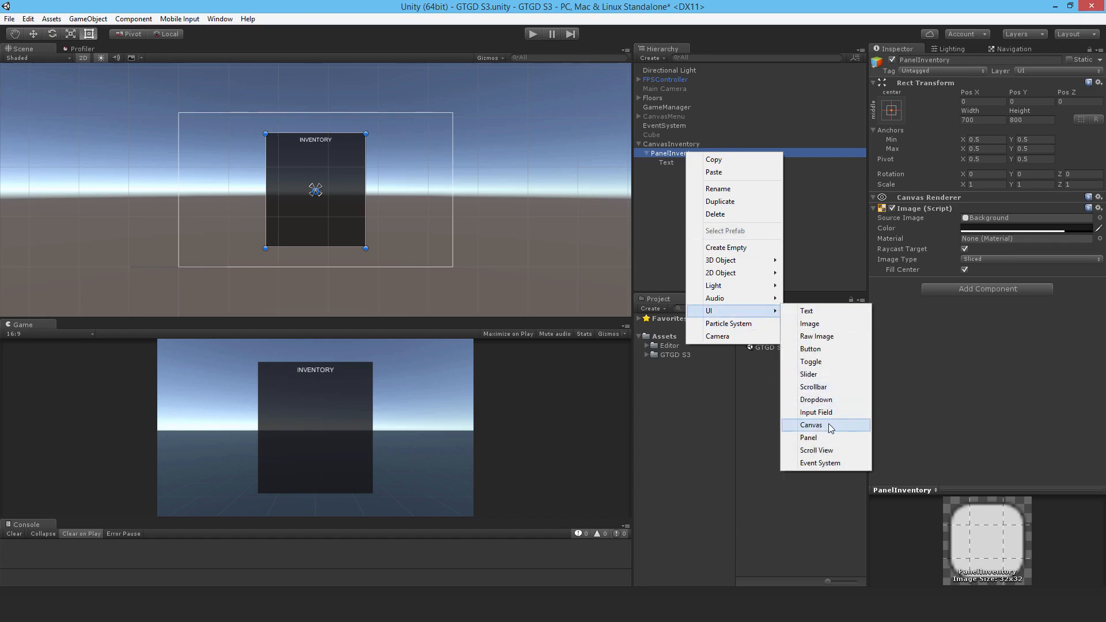
click(816, 450)
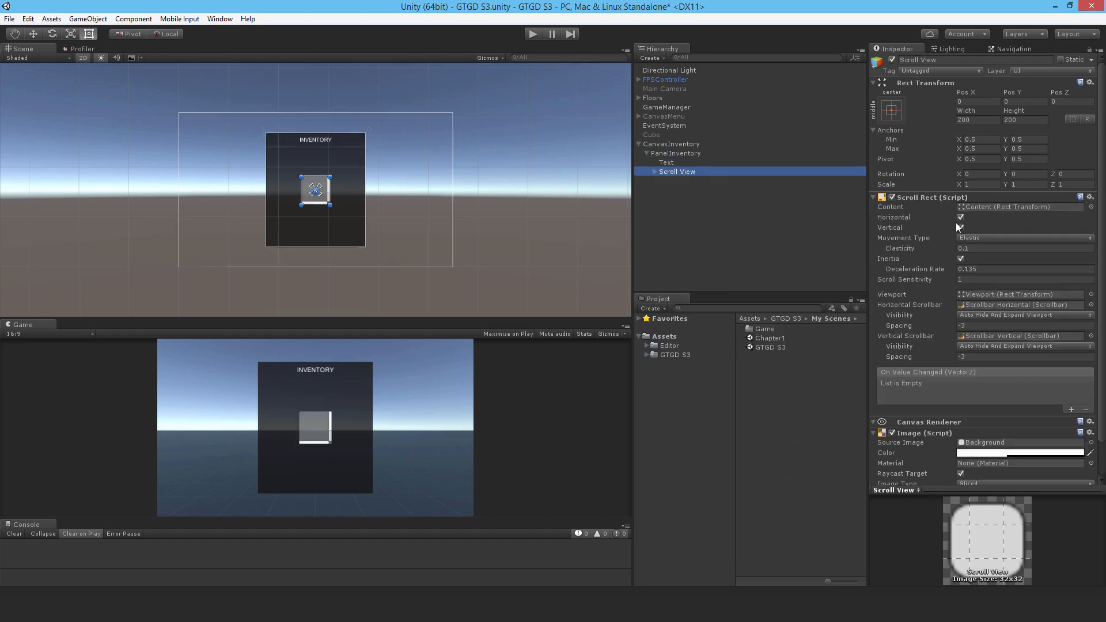
click(959, 217)
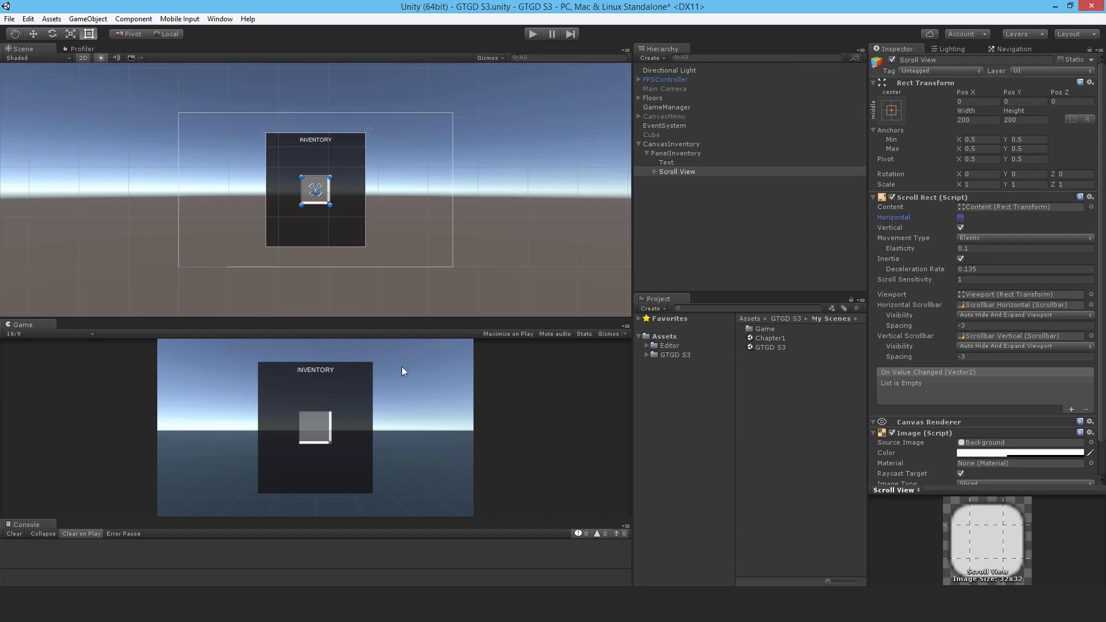
mouse_move(283, 492)
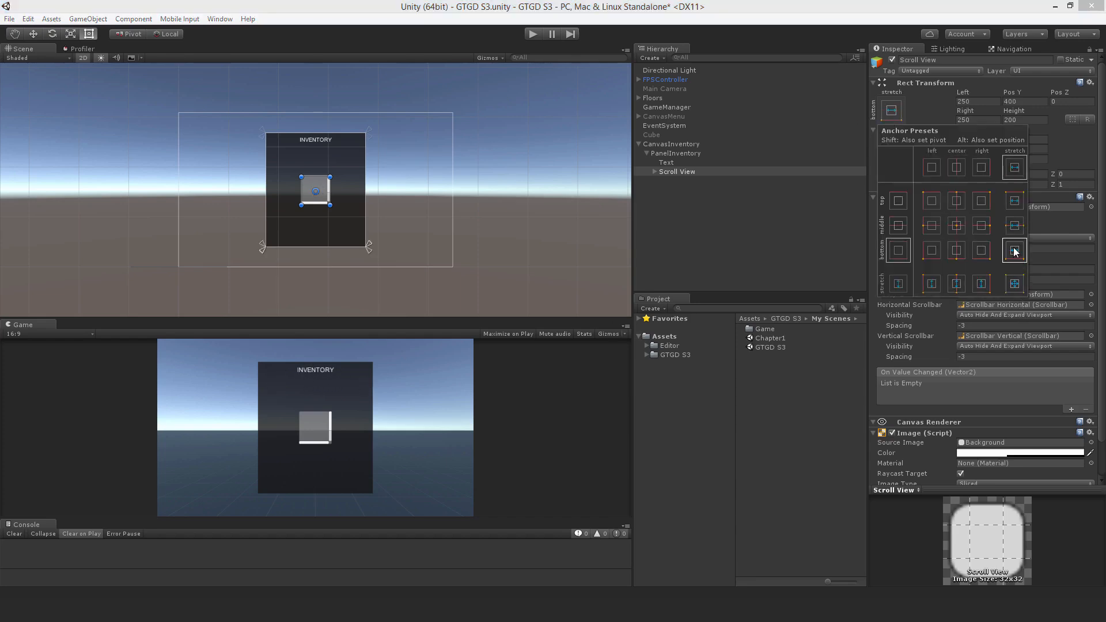
click(1014, 250)
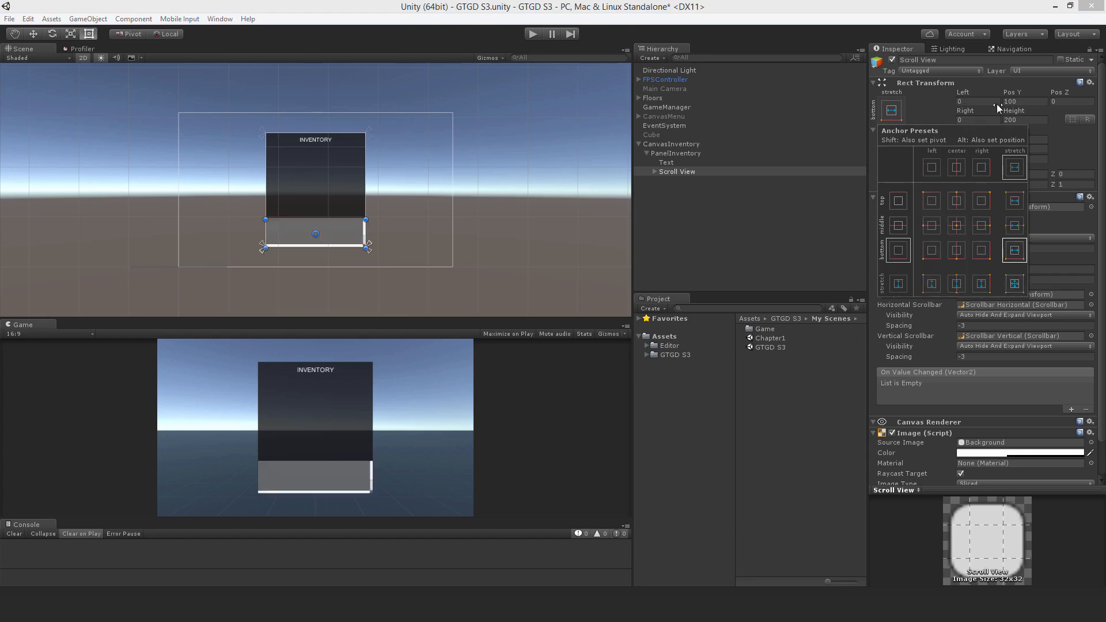
text(700)
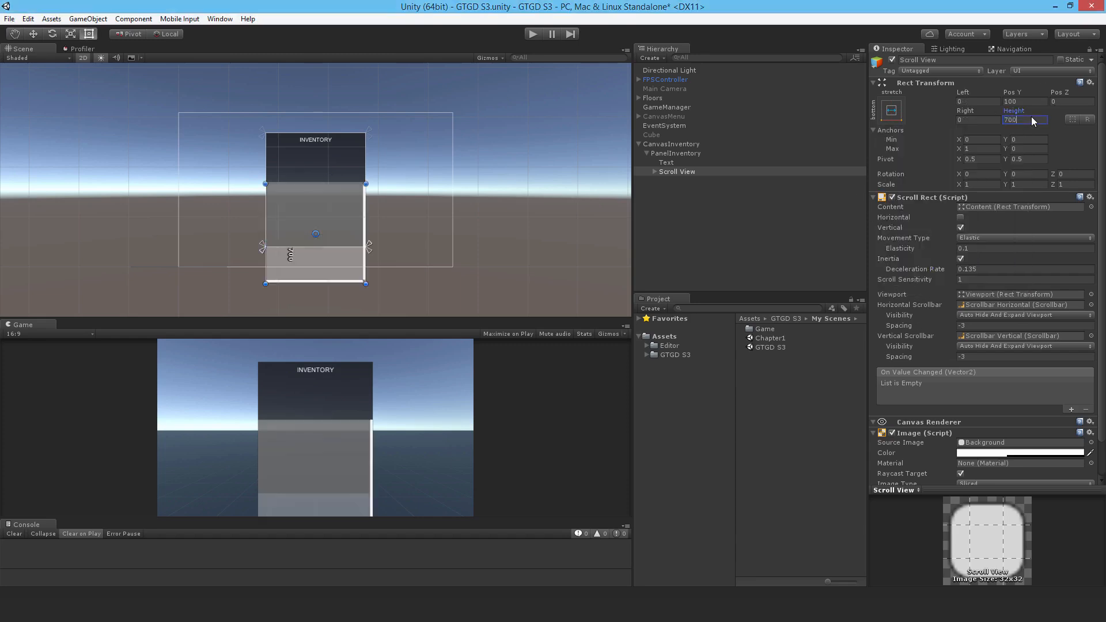
click(890, 110)
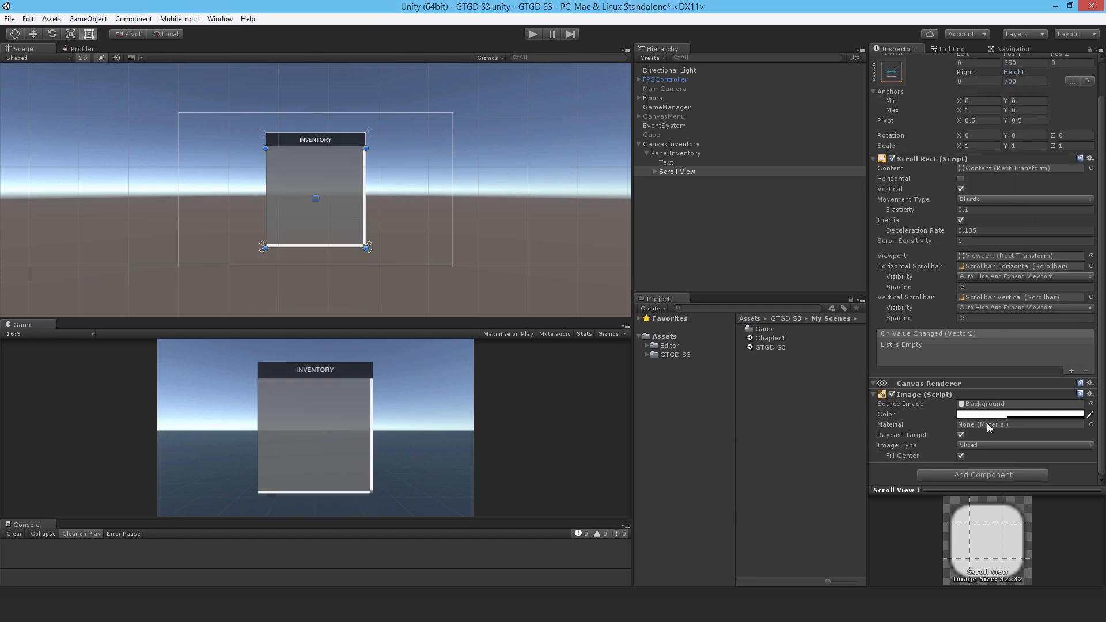
Step: Set the Scroll View background colour to RGB about 170 with alpha 100
click(1018, 413)
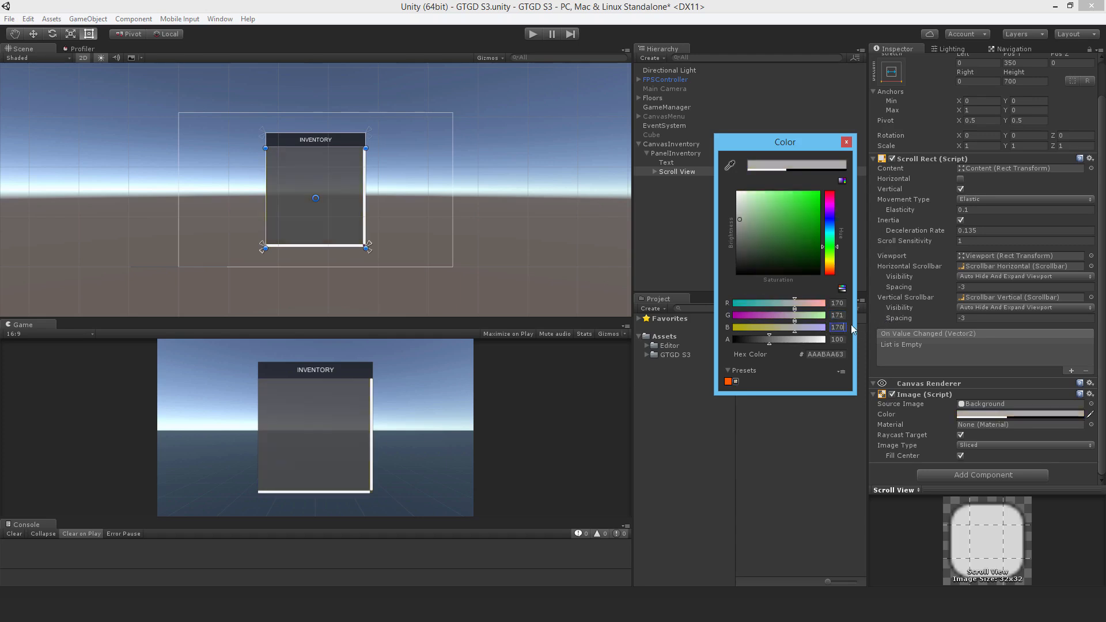
click(846, 141)
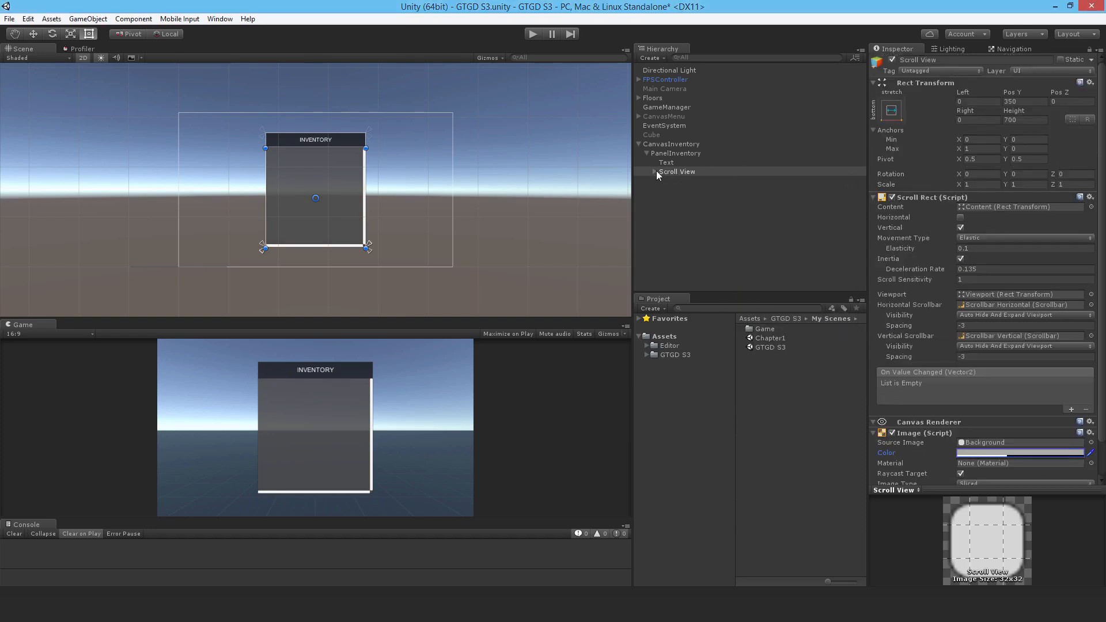
Step: Expand Scroll View and Viewport in the Hierarchy and select Content
click(682, 180)
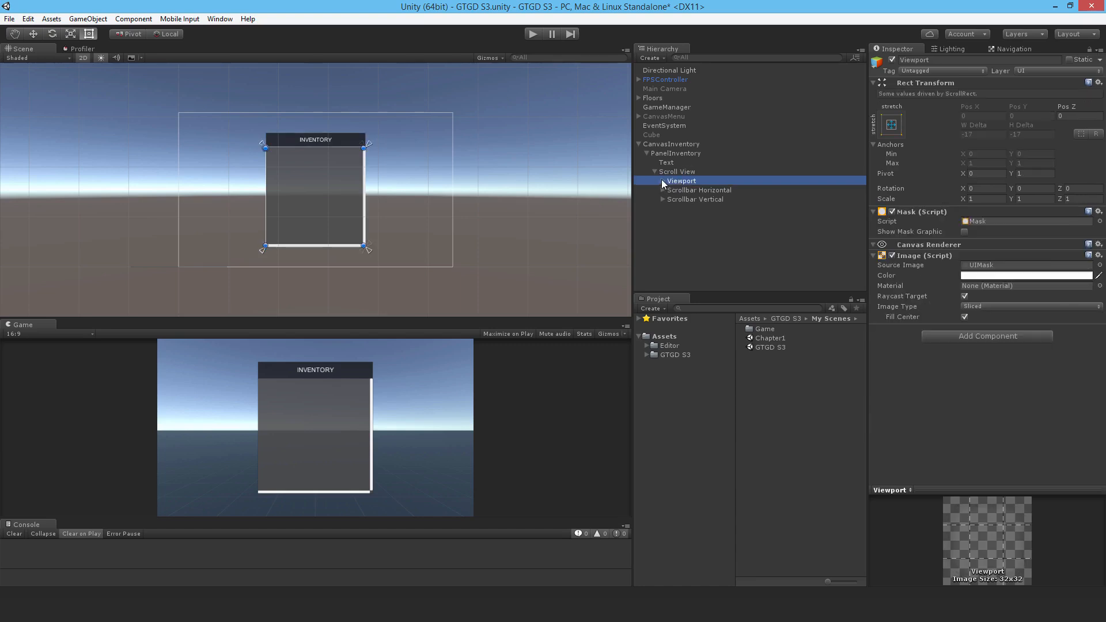
click(654, 180)
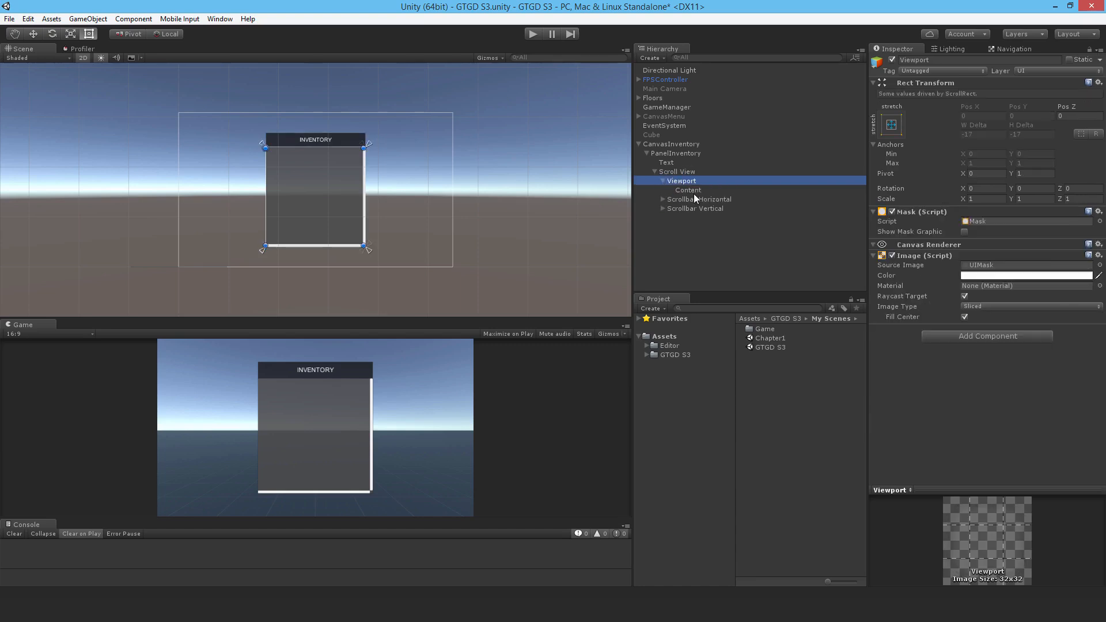
click(687, 189)
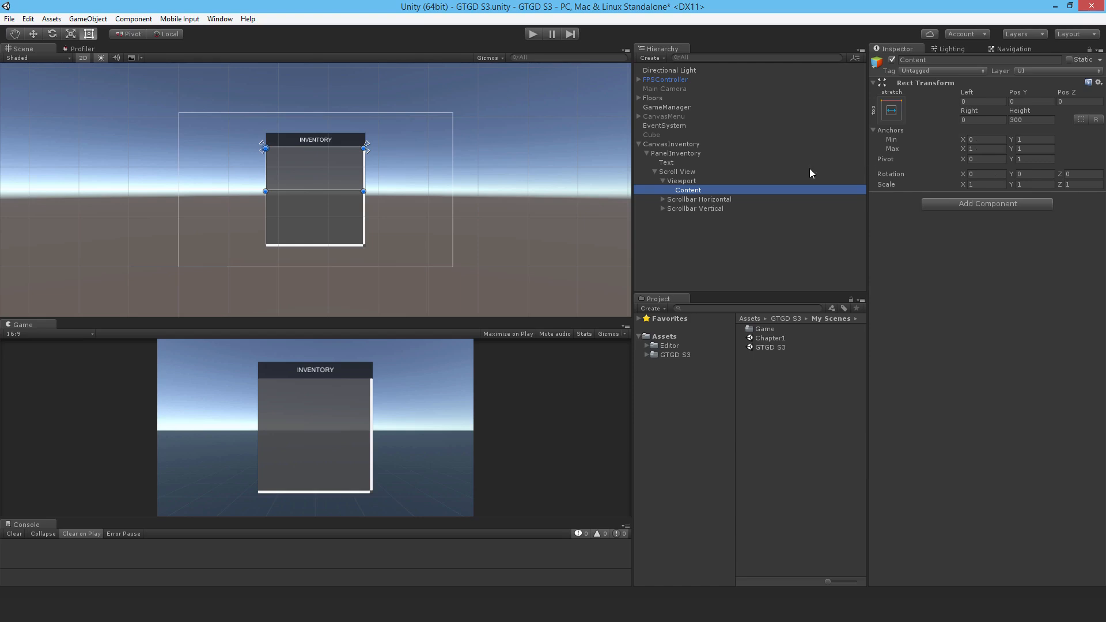
mouse_move(905, 241)
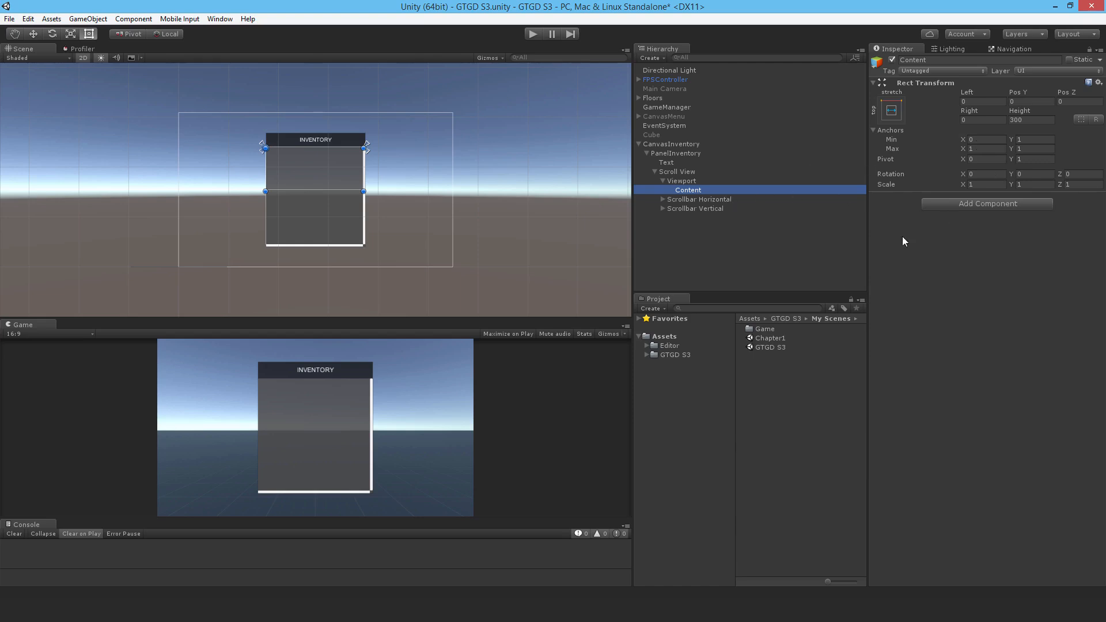
mouse_move(688, 198)
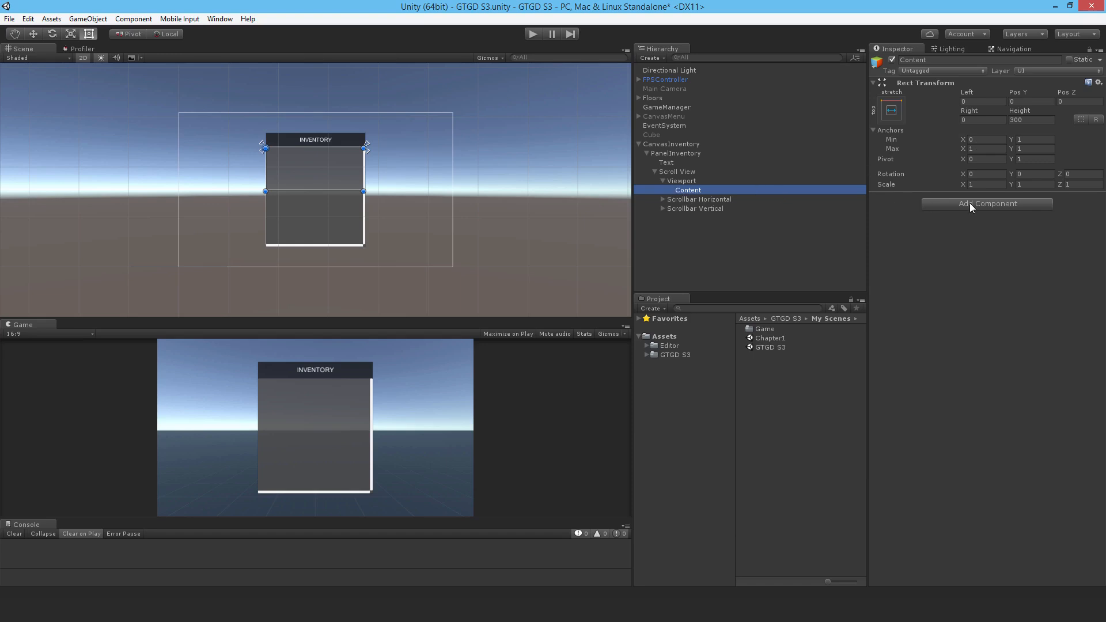
mouse_move(876, 207)
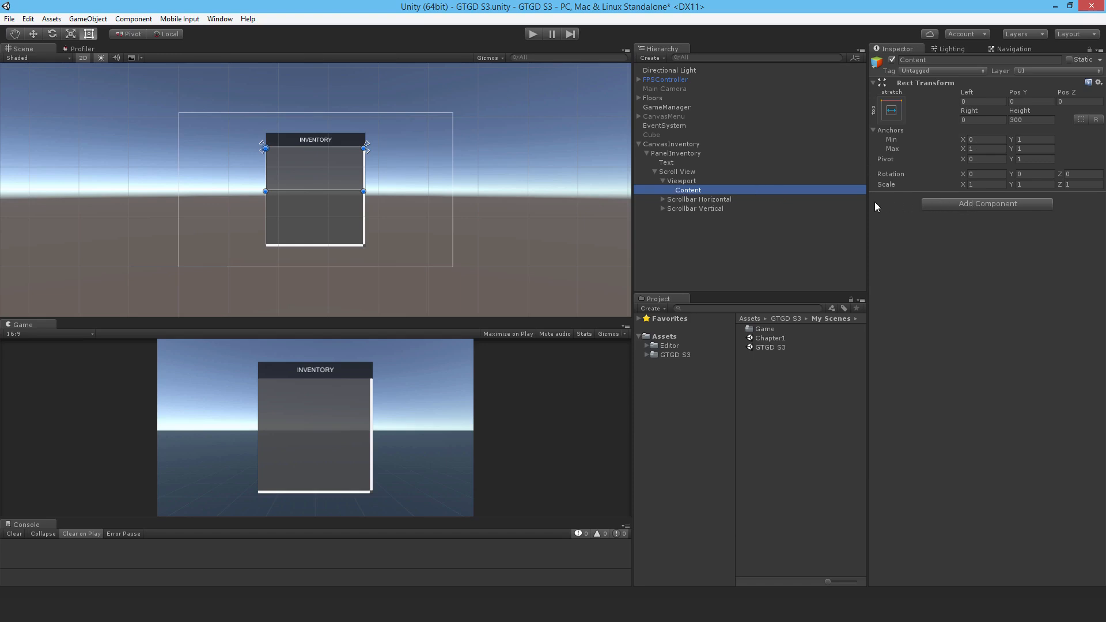
Step: Add a Grid Layout Group component to Content
click(987, 203)
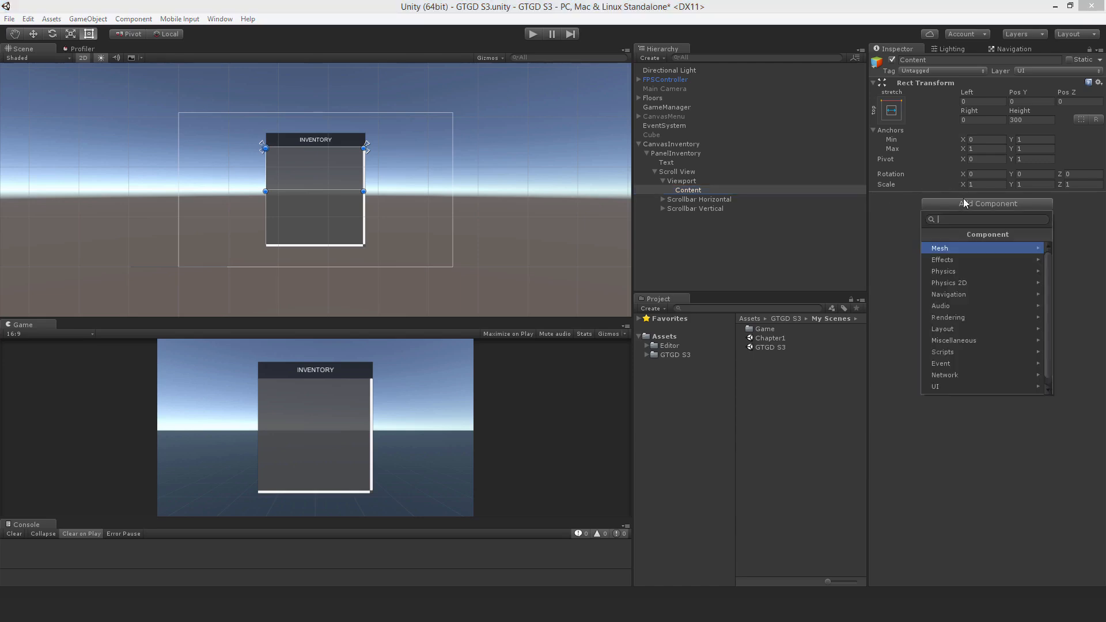
text(grid)
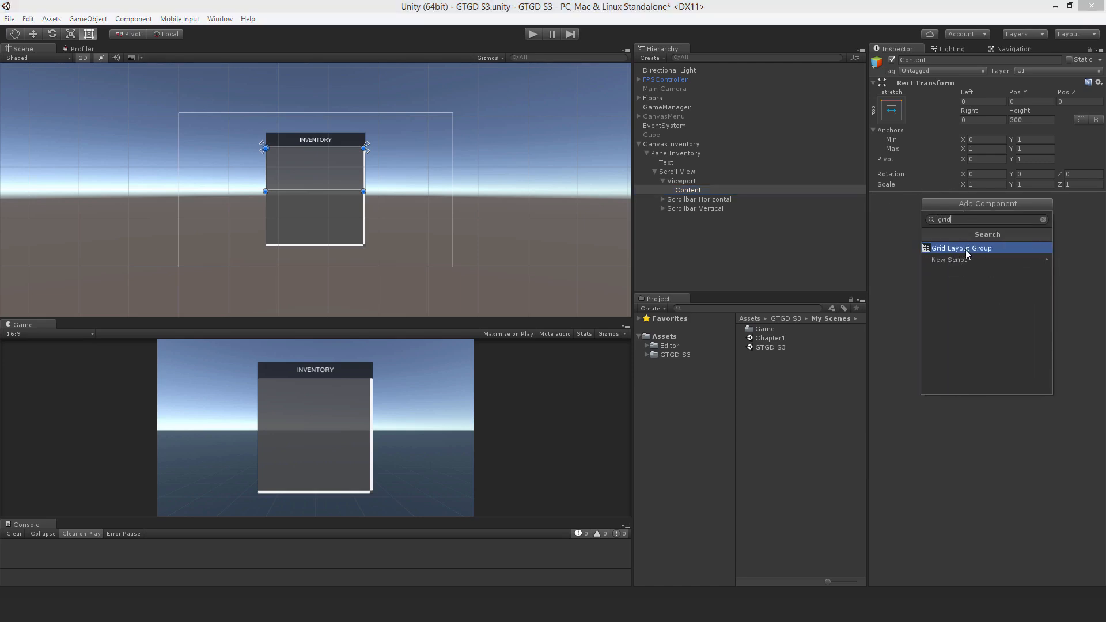
click(961, 248)
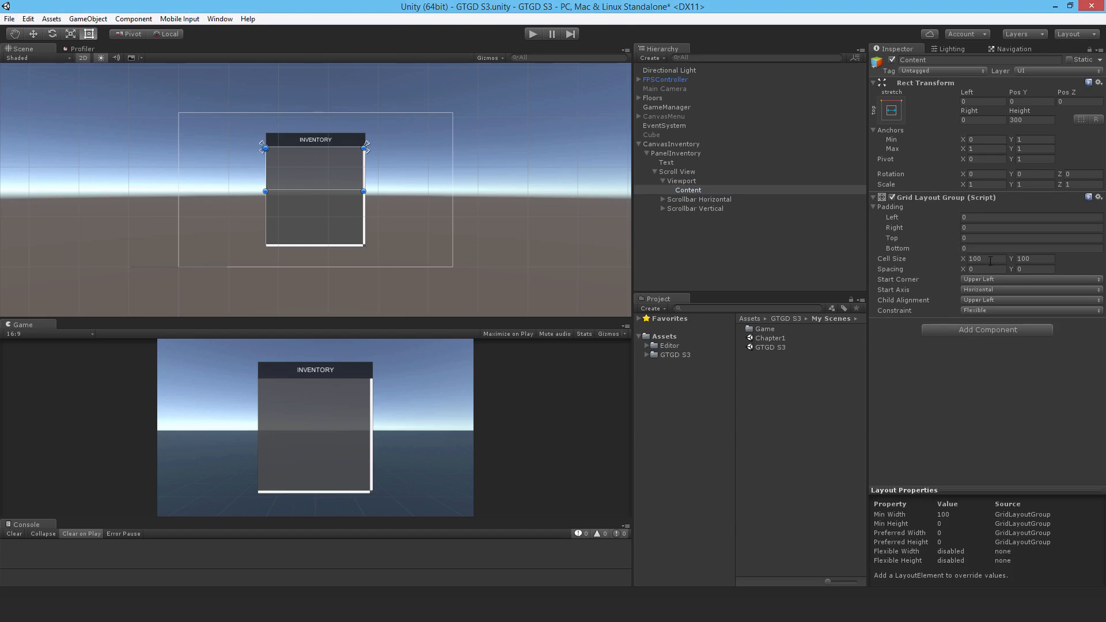
Step: Set cell width 500, vertical start axis and a fixed column count constraint
double_click(976, 258)
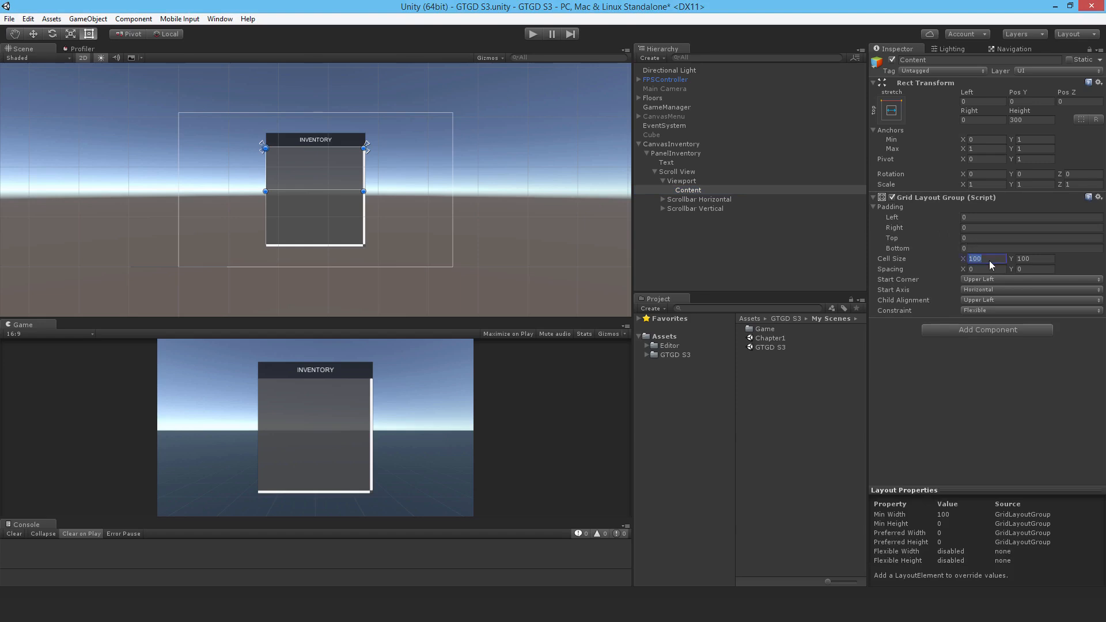
text(500)
click(1031, 268)
text(10)
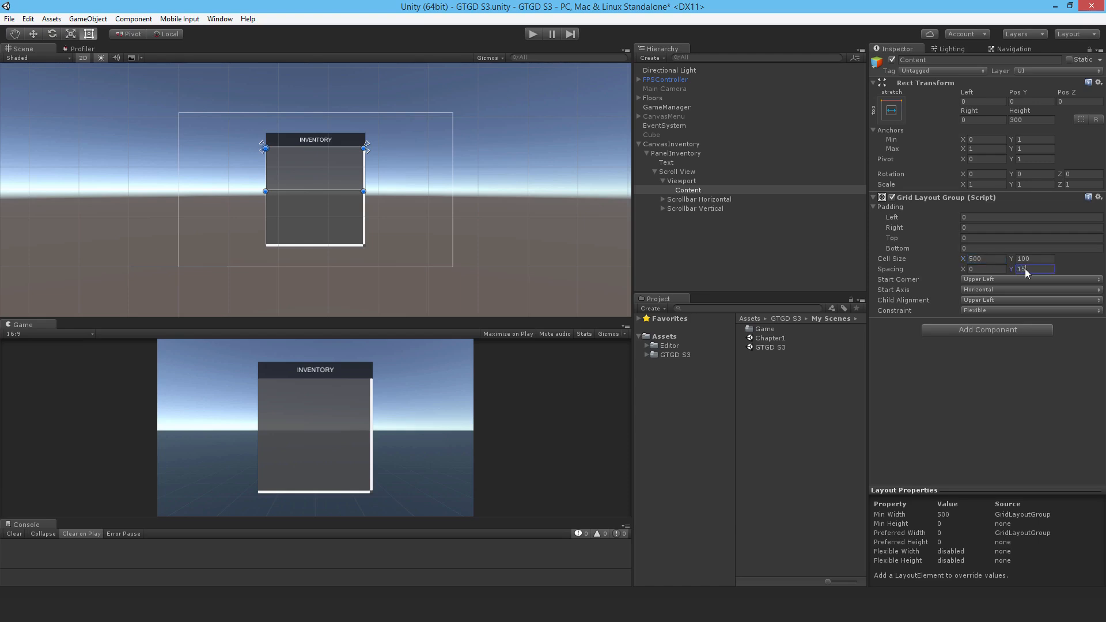
click(1028, 290)
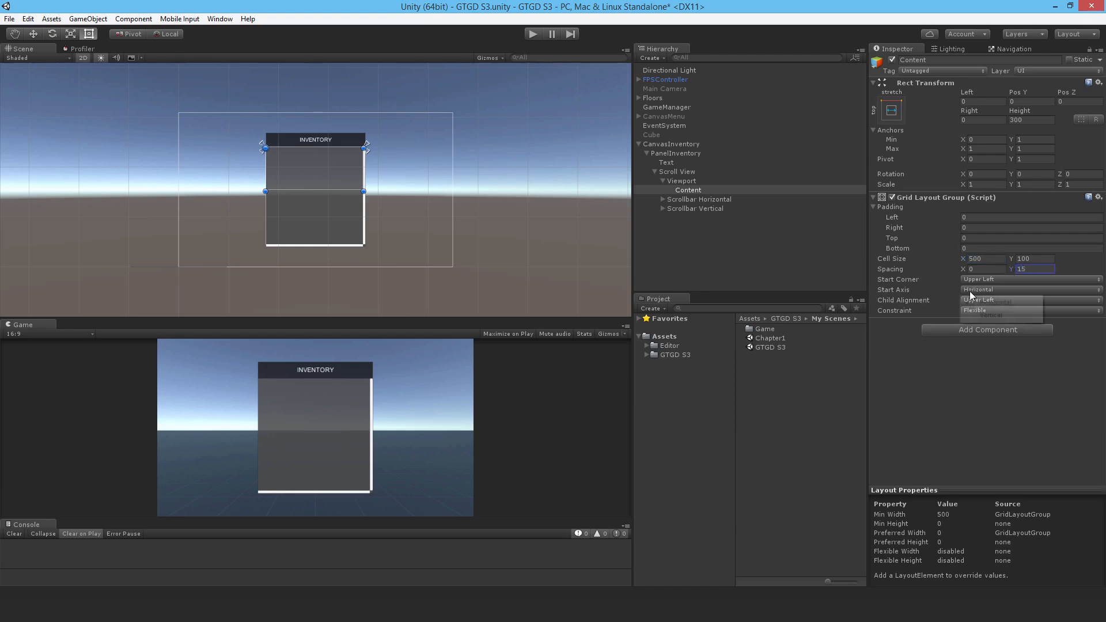
click(1030, 289)
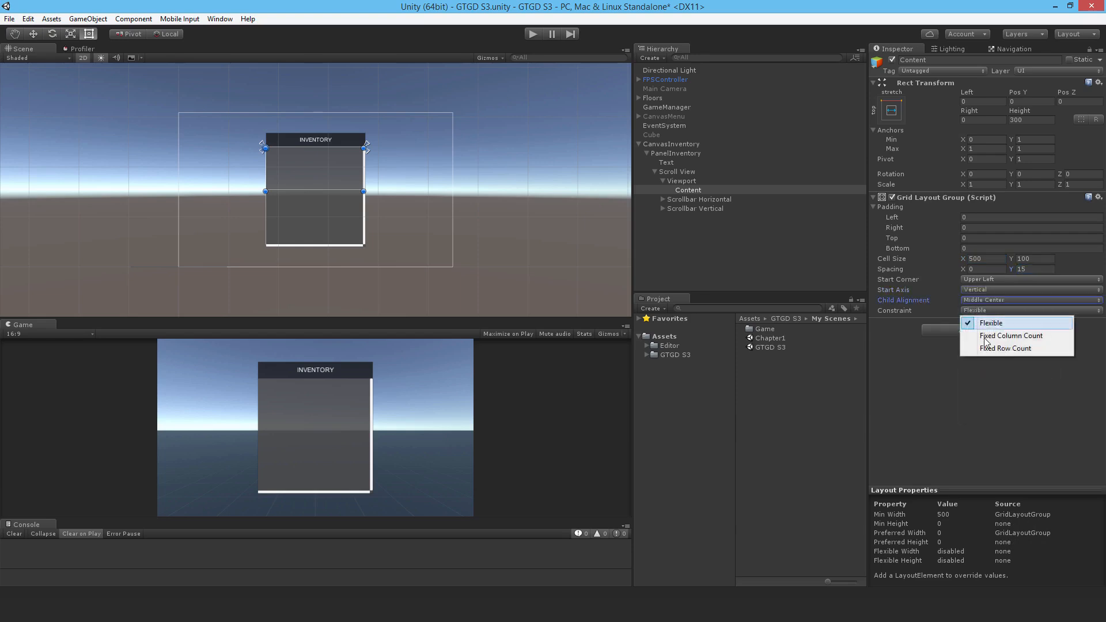
click(1010, 335)
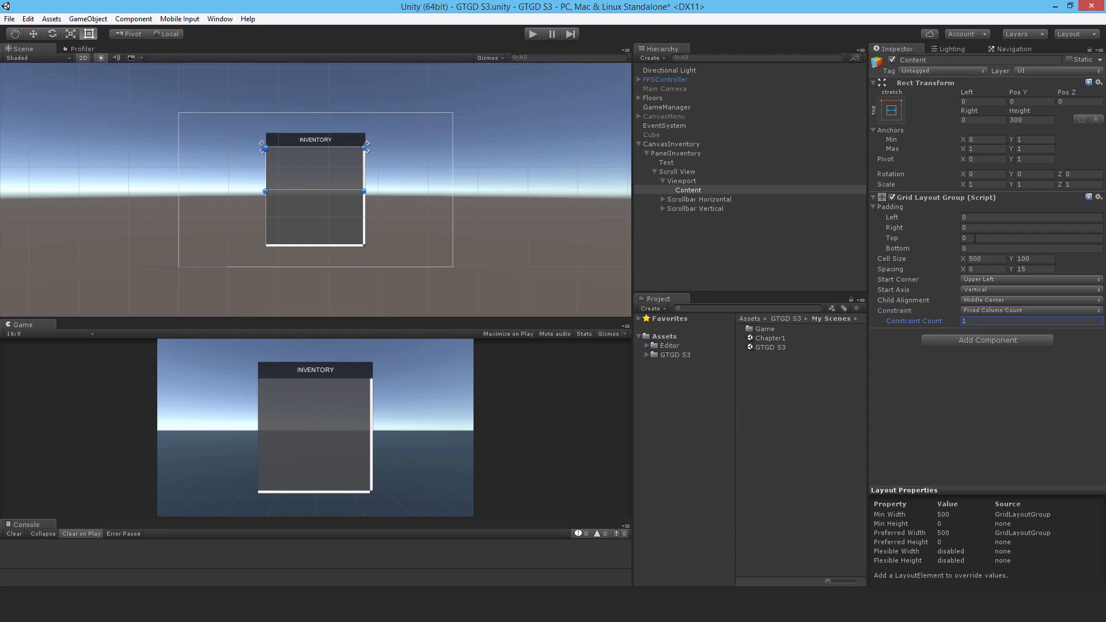
Step: Add a Button under Content, duplicate it to seven buttons, and check Button through Button (6)
right_click(687, 190)
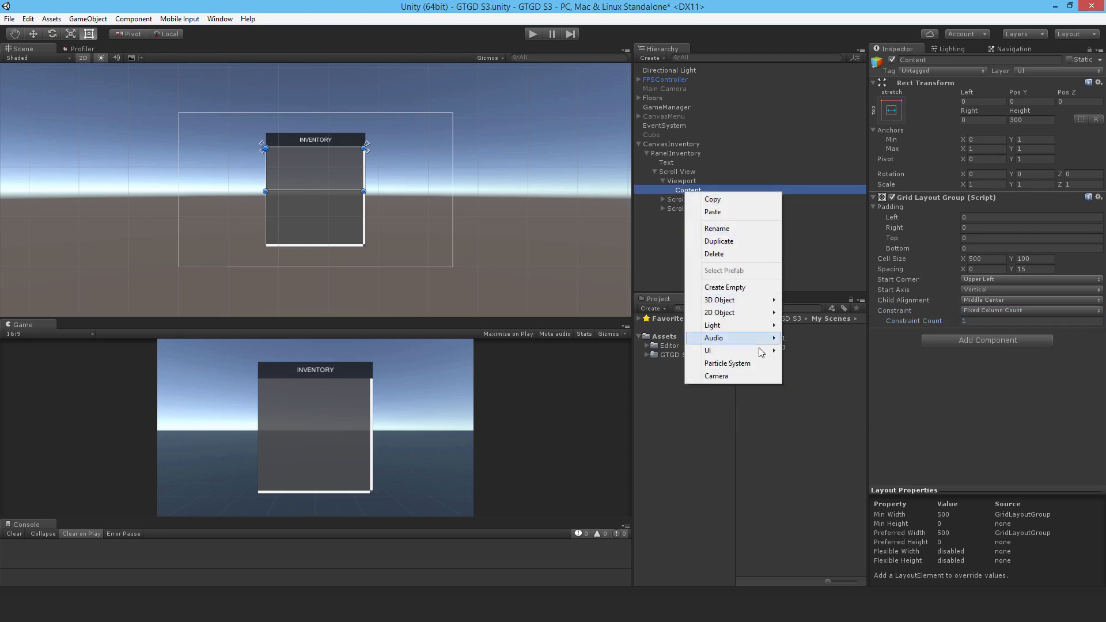
click(707, 351)
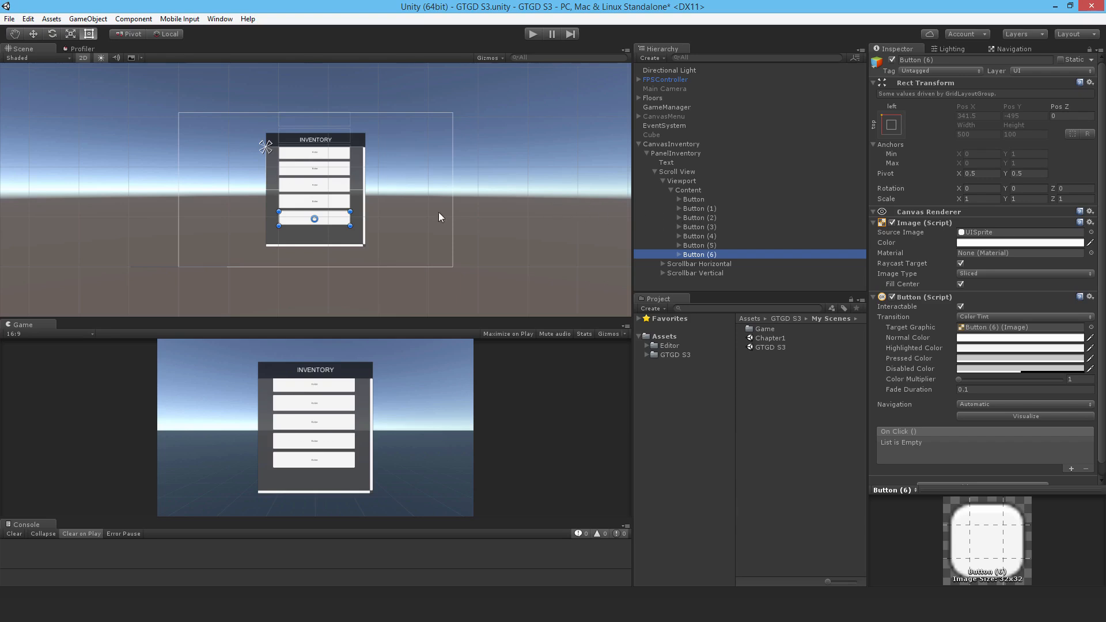
click(682, 181)
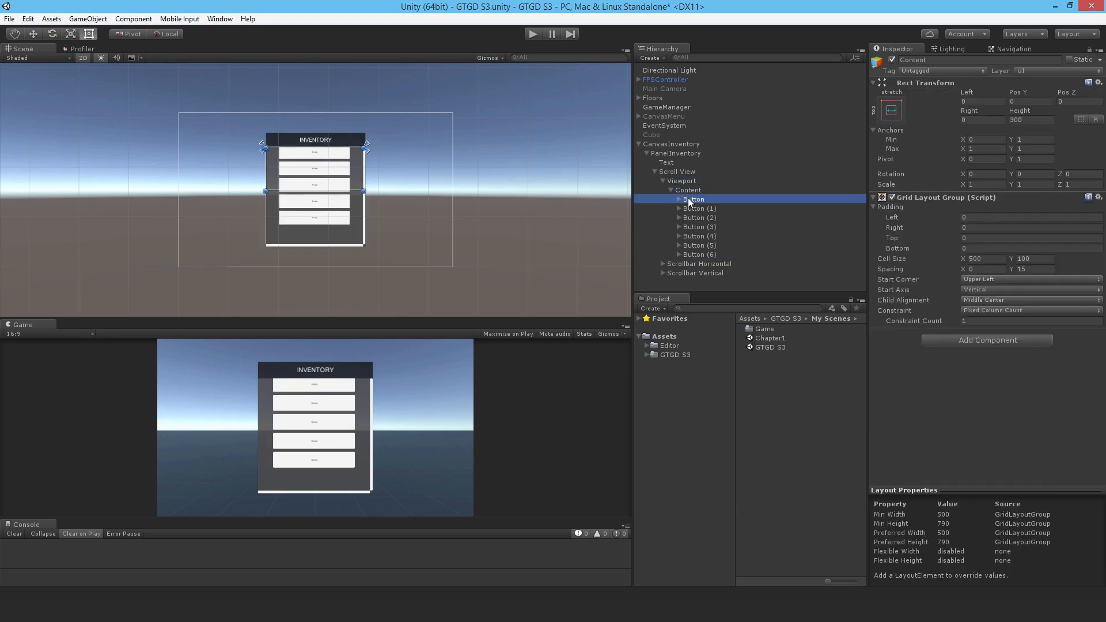
click(694, 199)
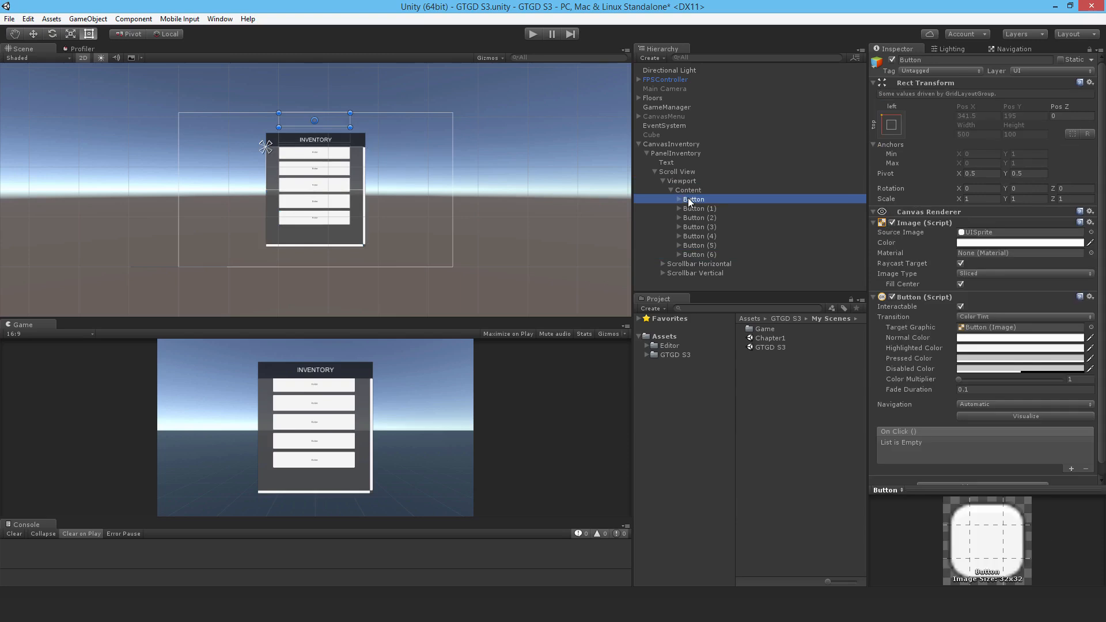
click(699, 254)
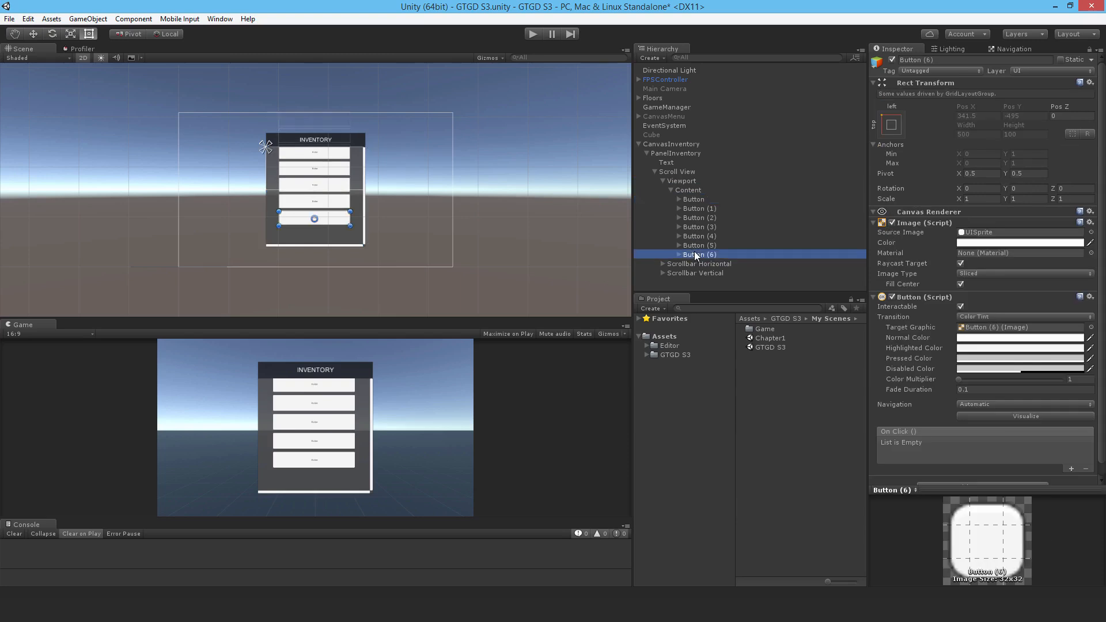
click(687, 190)
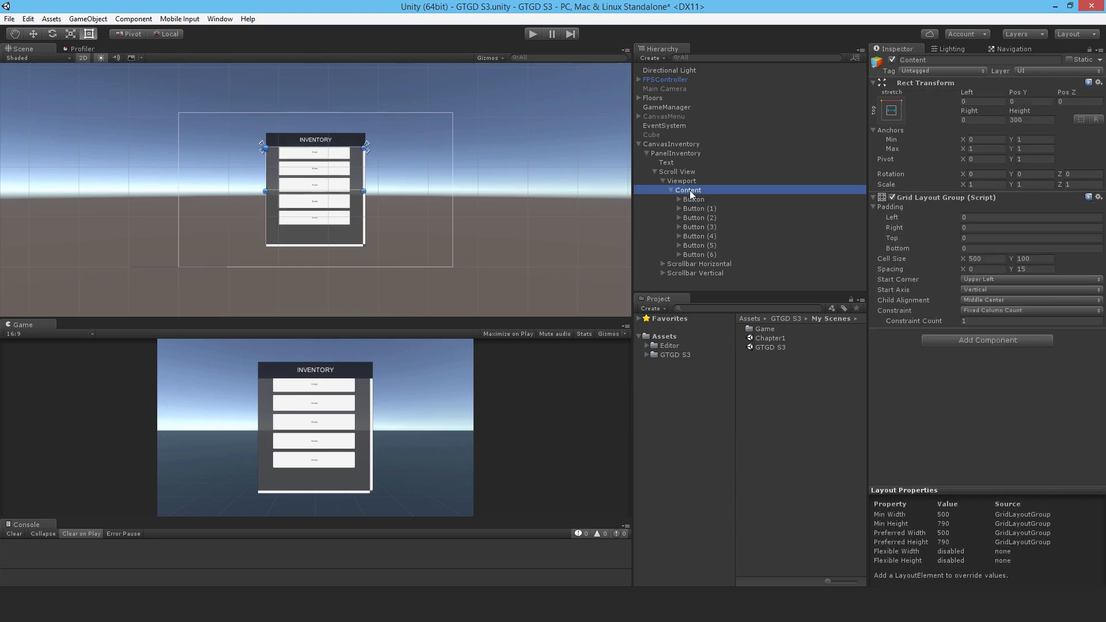
click(891, 110)
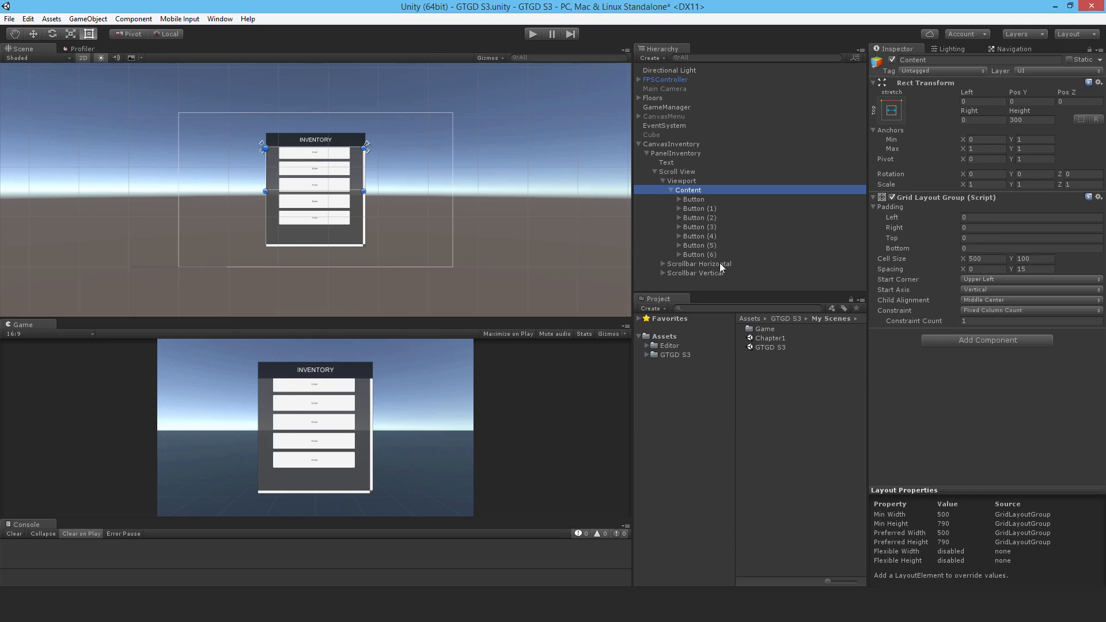
mouse_move(774, 251)
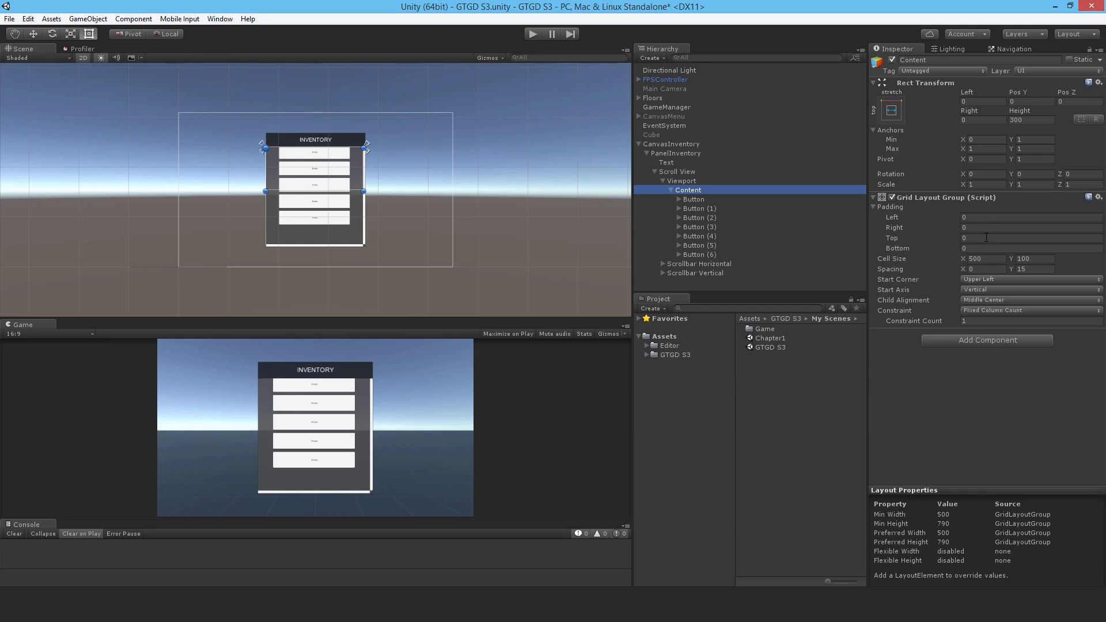
mouse_move(478, 356)
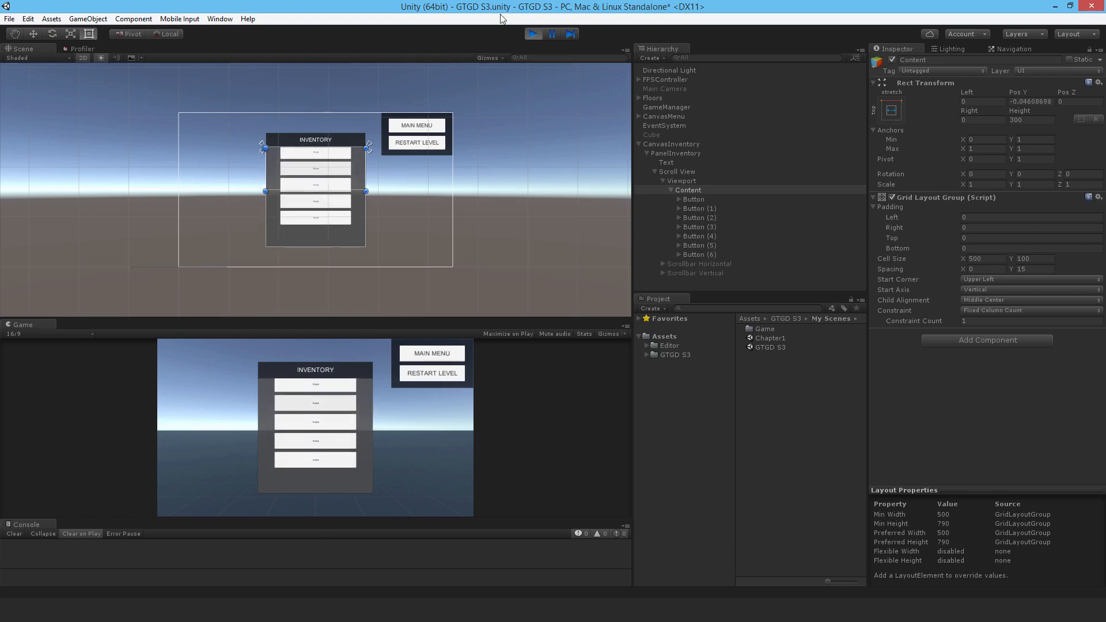
Step: While the game runs, select one of the extra buttons under Content
click(698, 255)
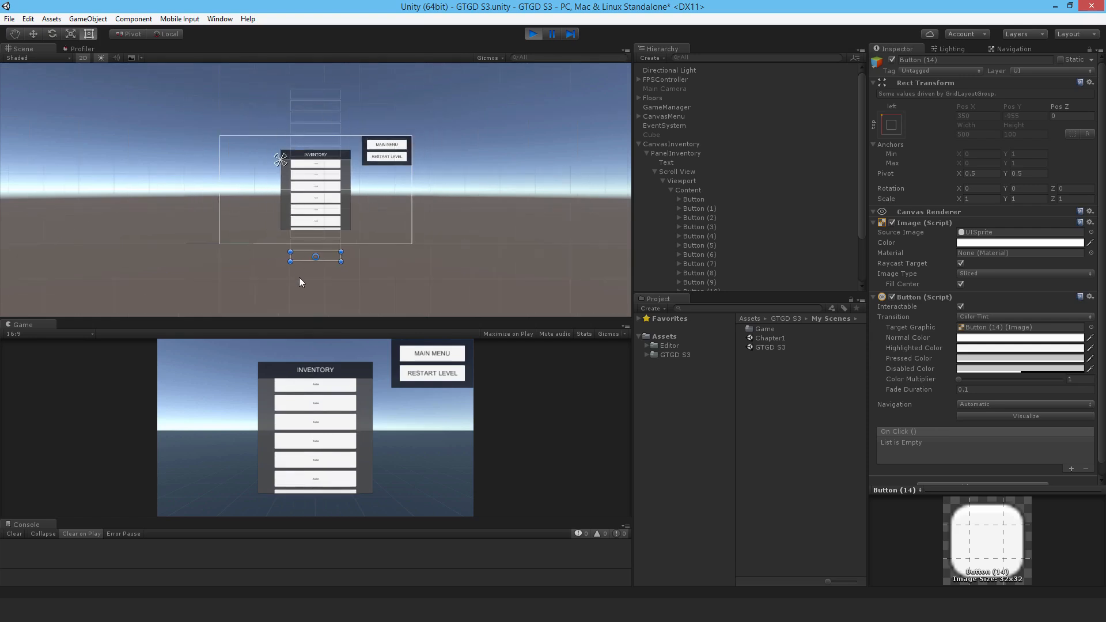
mouse_move(500, 6)
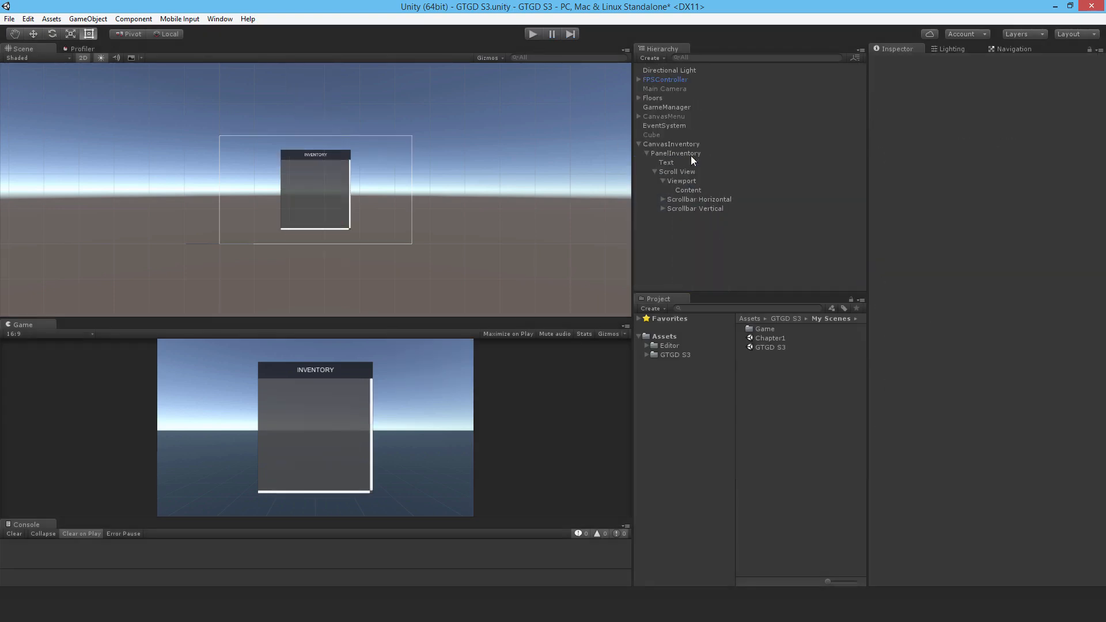
Step: Add a Content Size Fitter to Content with Vertical Fit set to Preferred Size
click(688, 189)
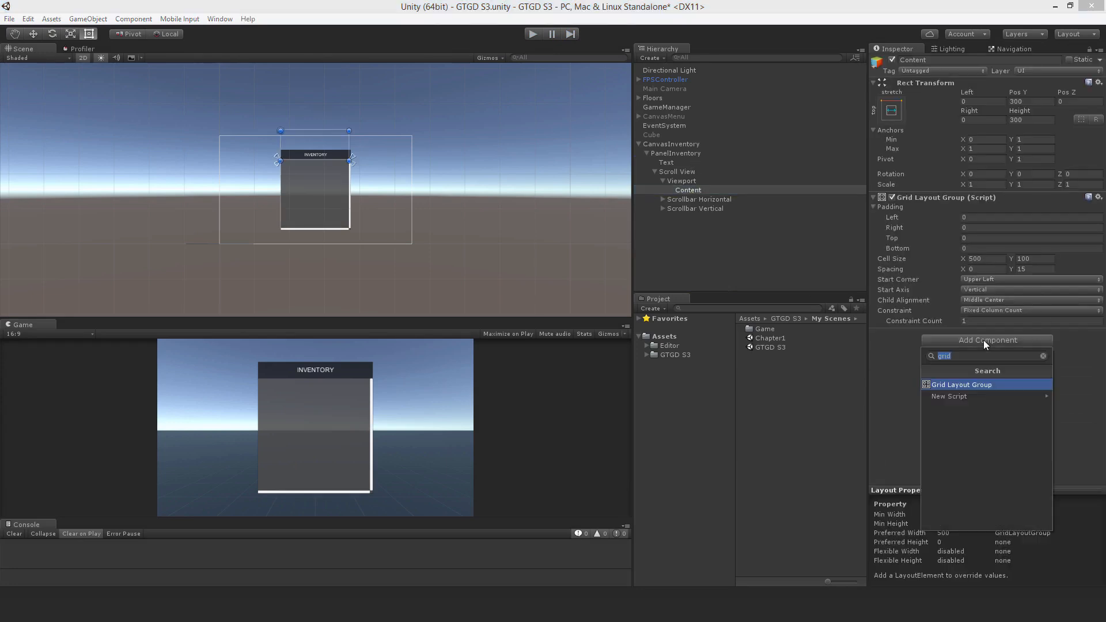
text(con)
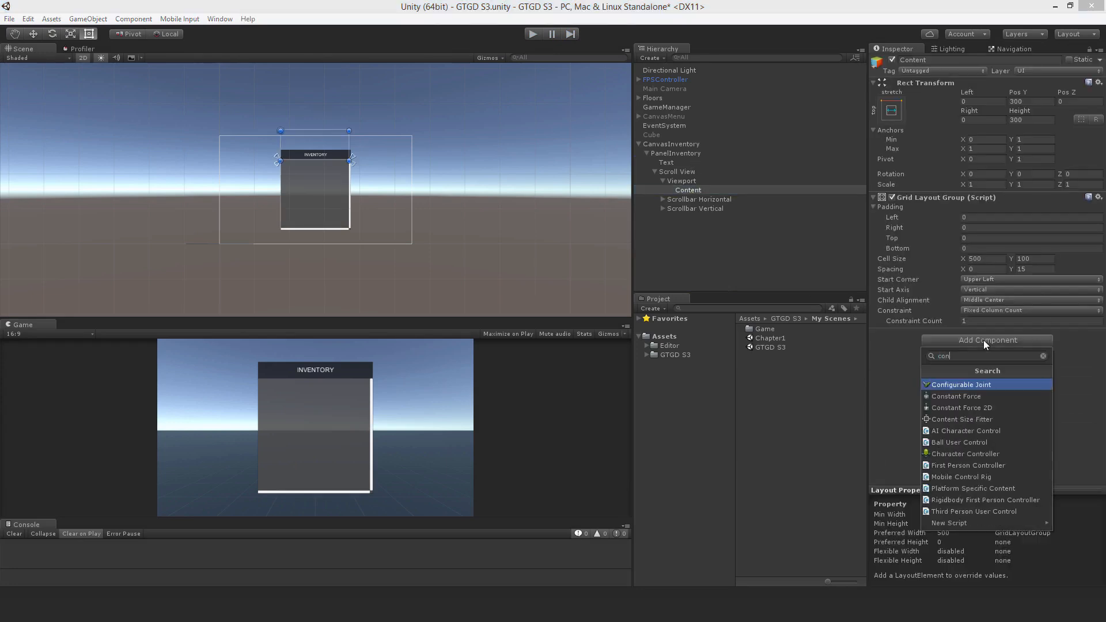
key(Backspace)
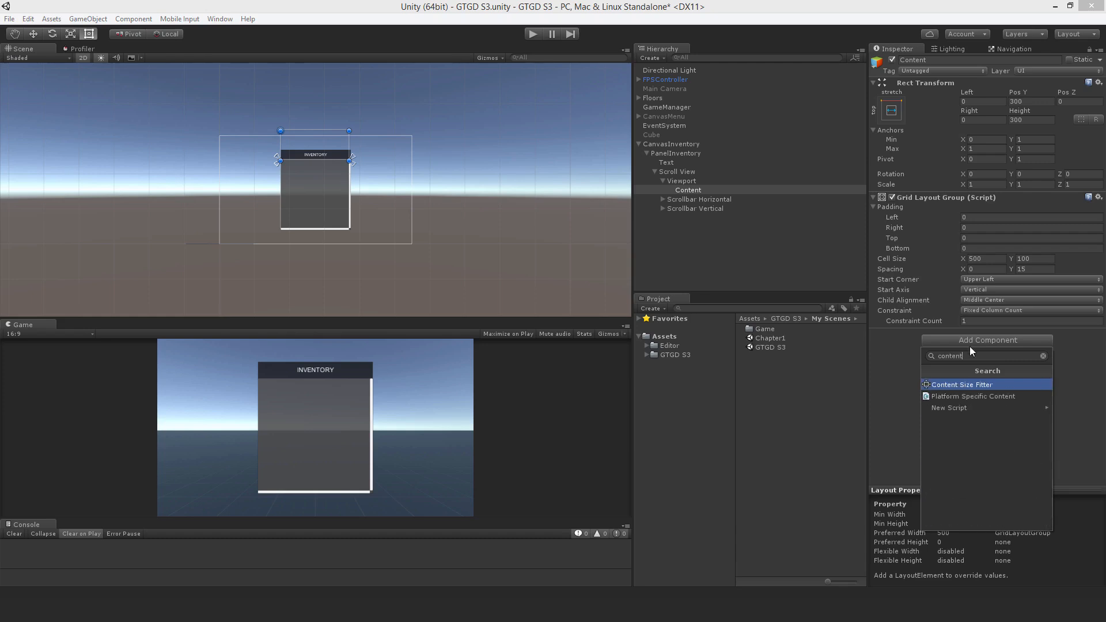
click(961, 384)
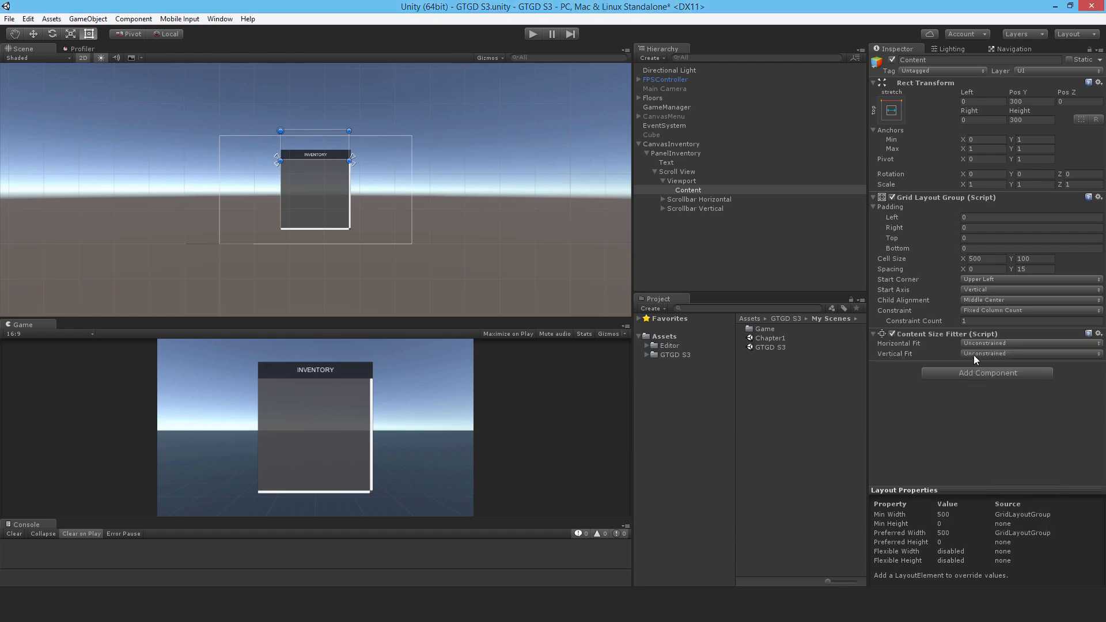
click(1030, 353)
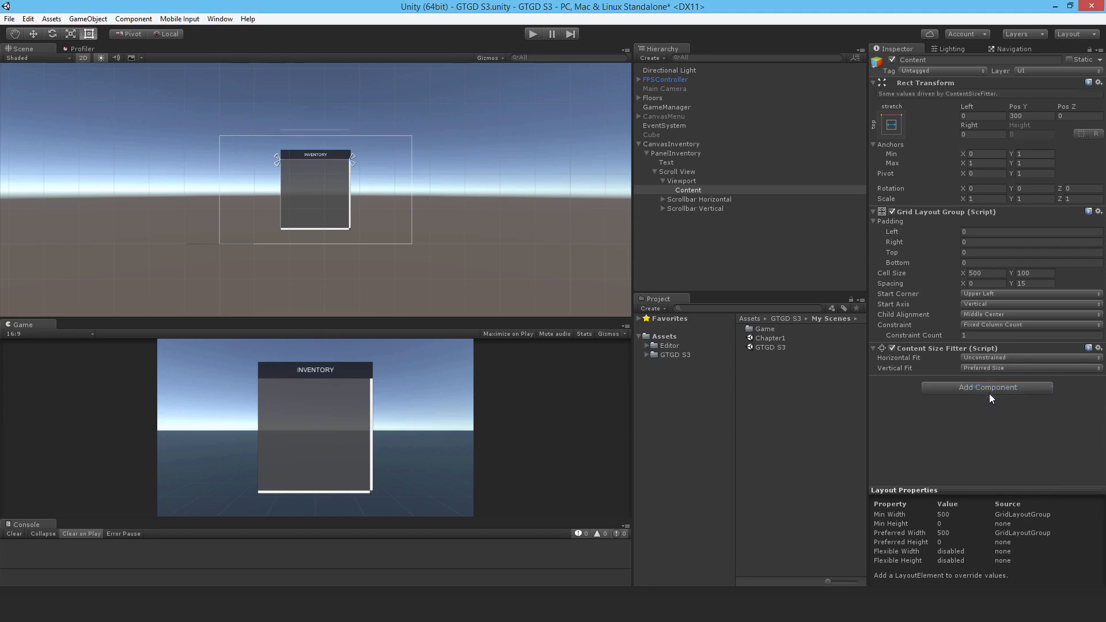
mouse_move(671, 252)
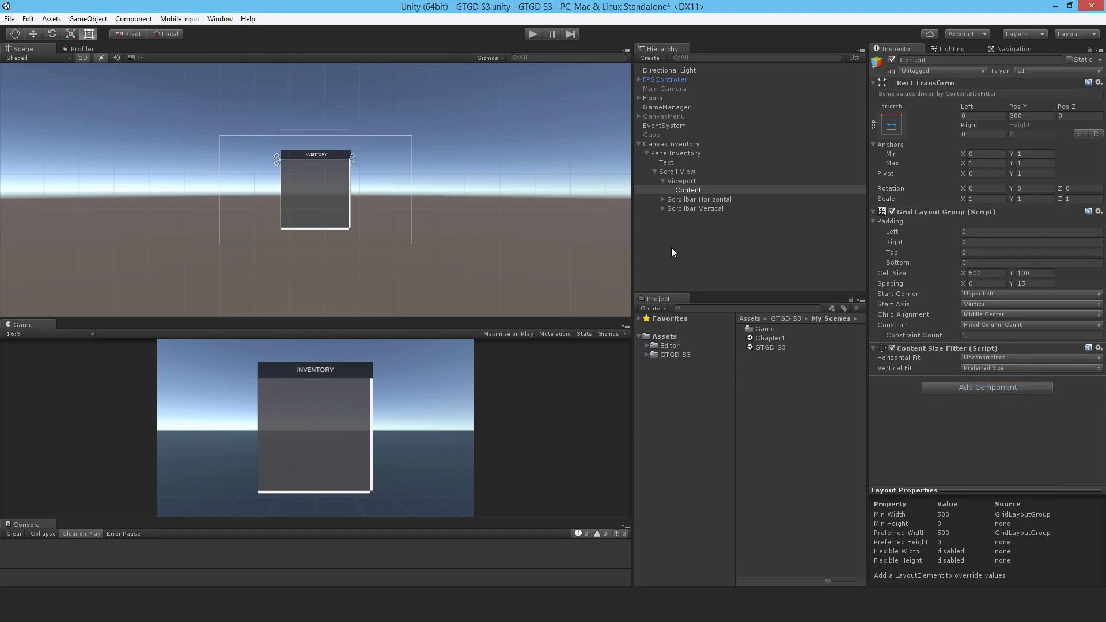
Step: Create UI Buttons under Content, eight in total (Button to Button (7))
right_click(687, 190)
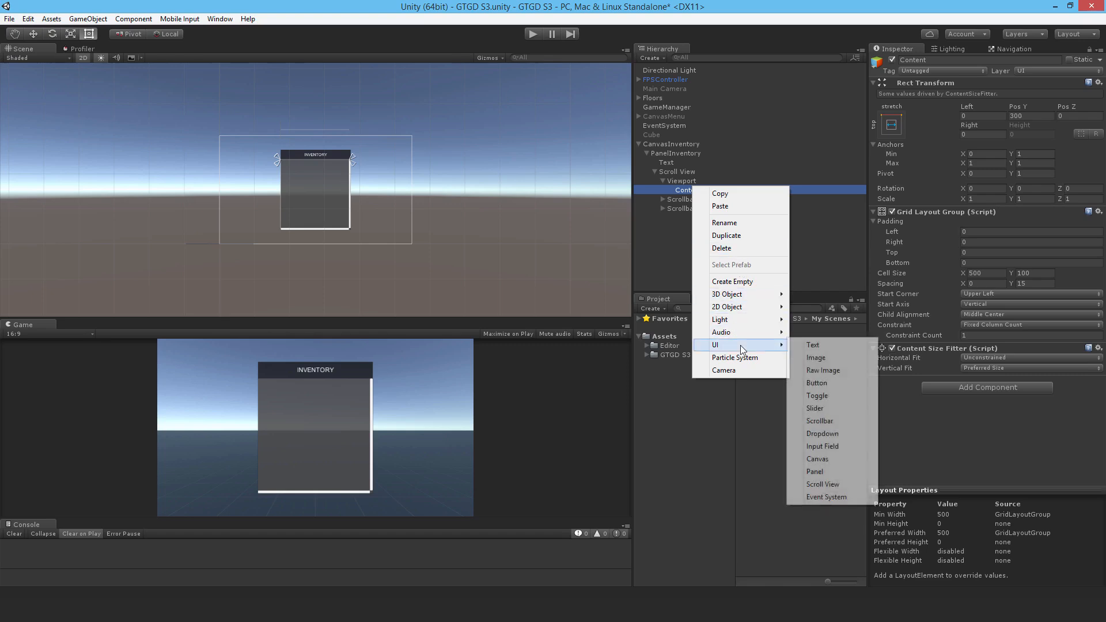
click(817, 382)
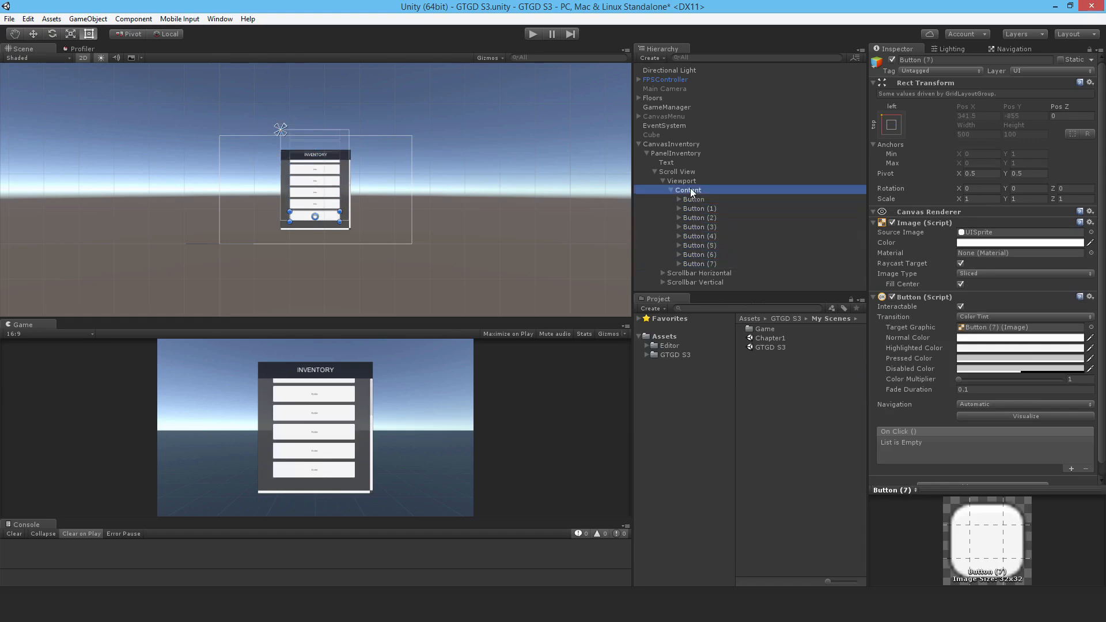
click(688, 189)
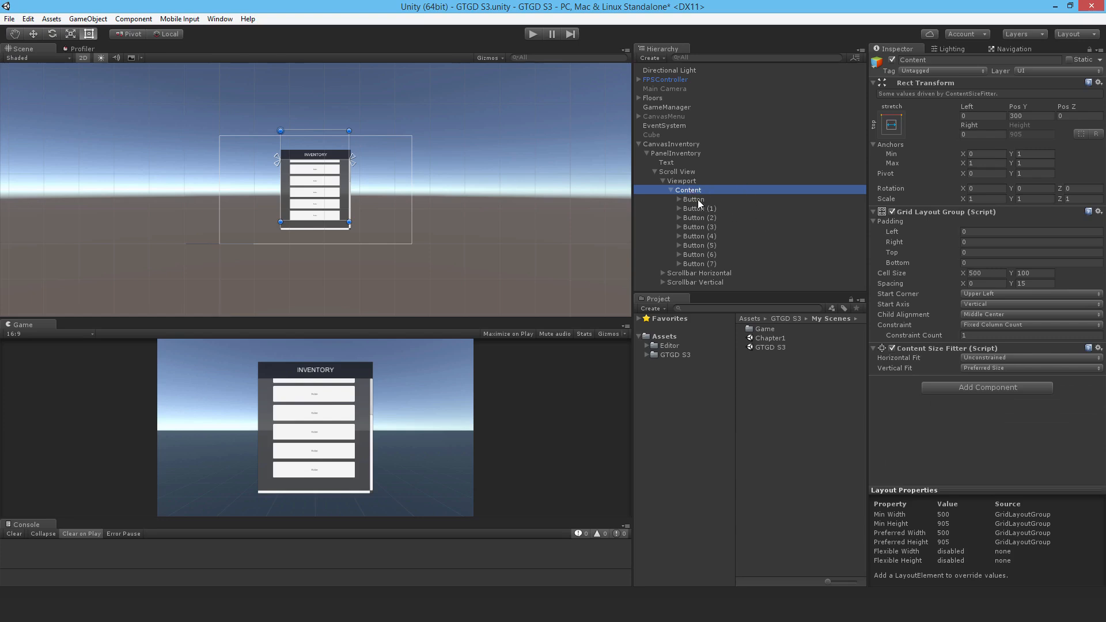
mouse_move(1008, 299)
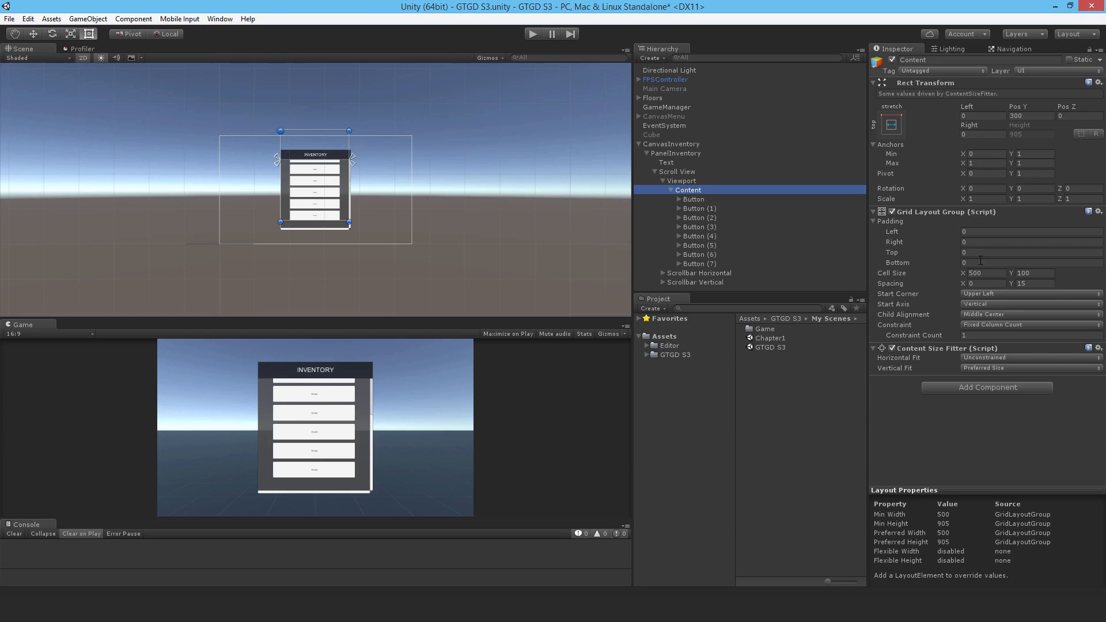
Step: Set the Grid Layout Group padding on Content to 30 at top and bottom
click(1030, 251)
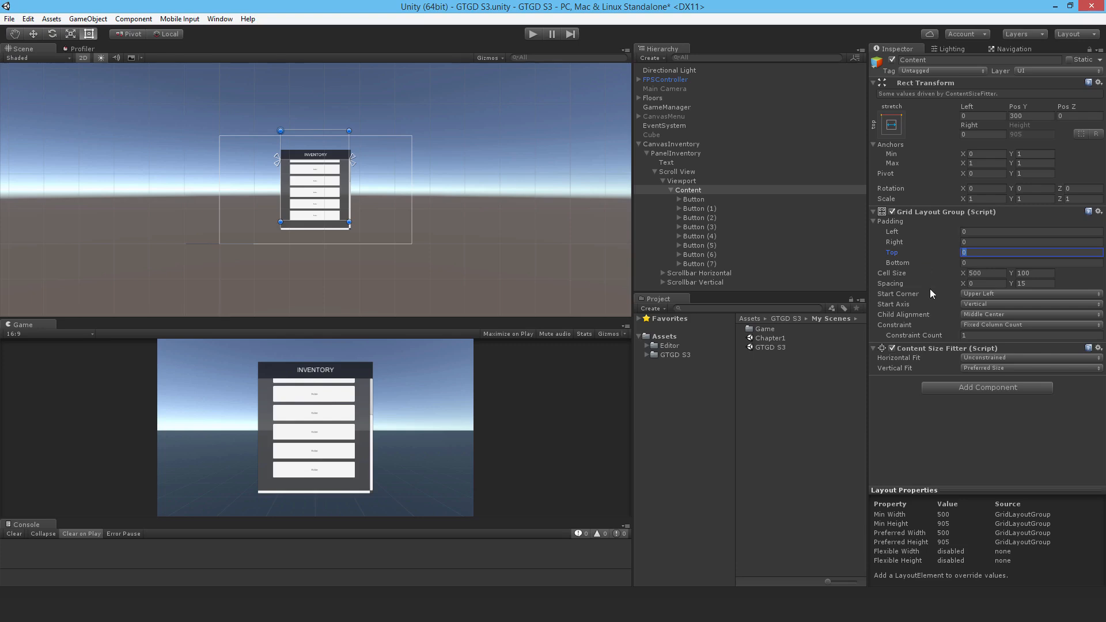
text(30)
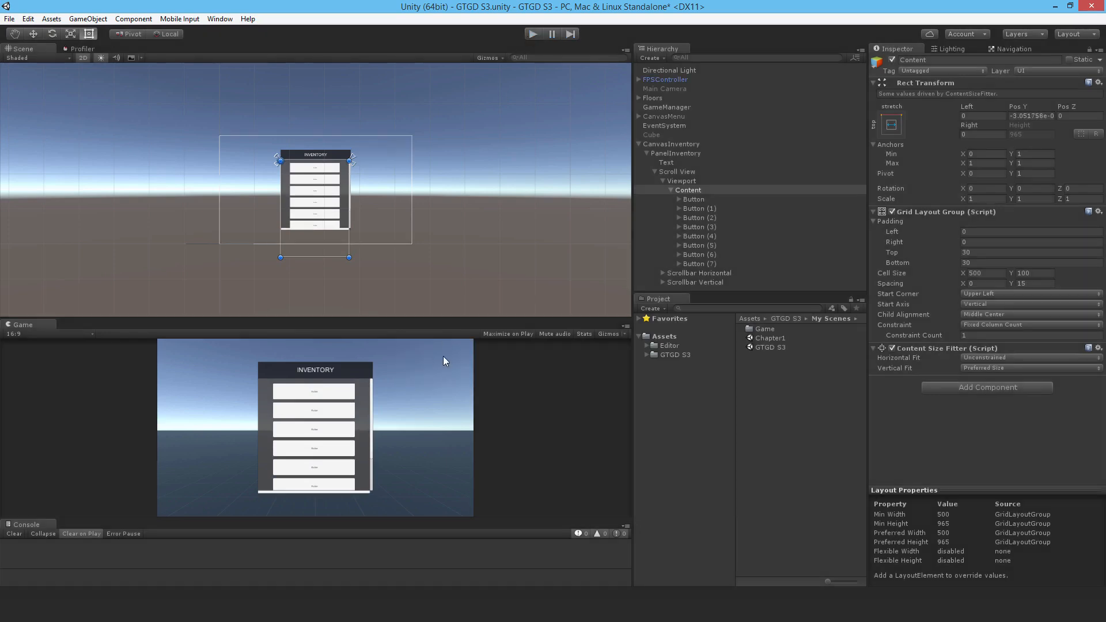
mouse_move(693, 199)
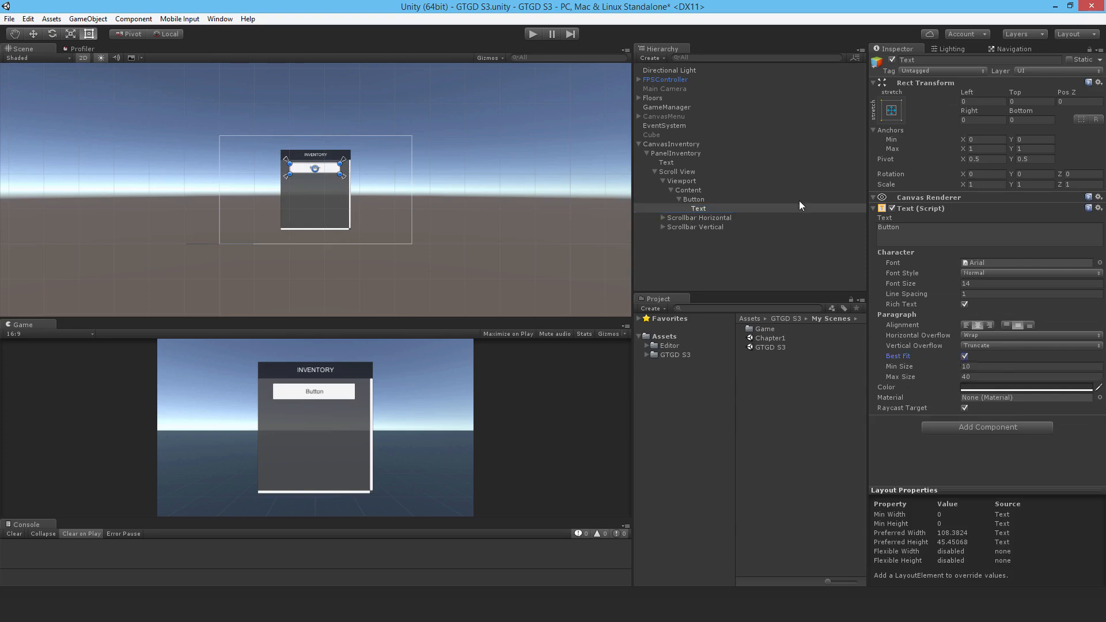
mouse_move(892, 183)
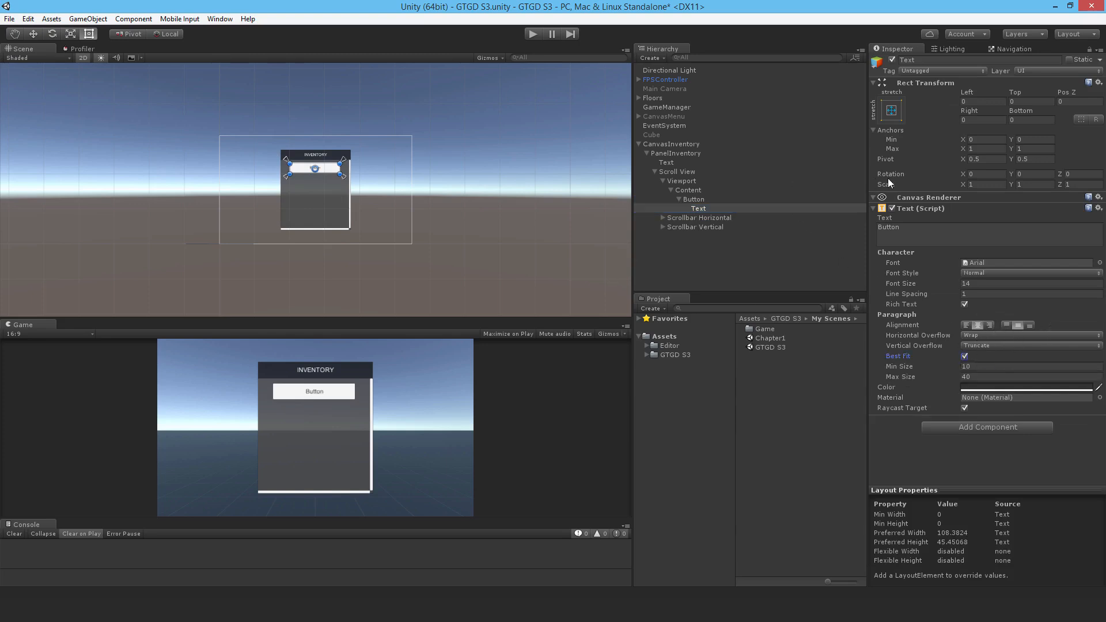
Step: Test scrolling with buttons up to Button (10) in Play mode, then stop playing
click(694, 199)
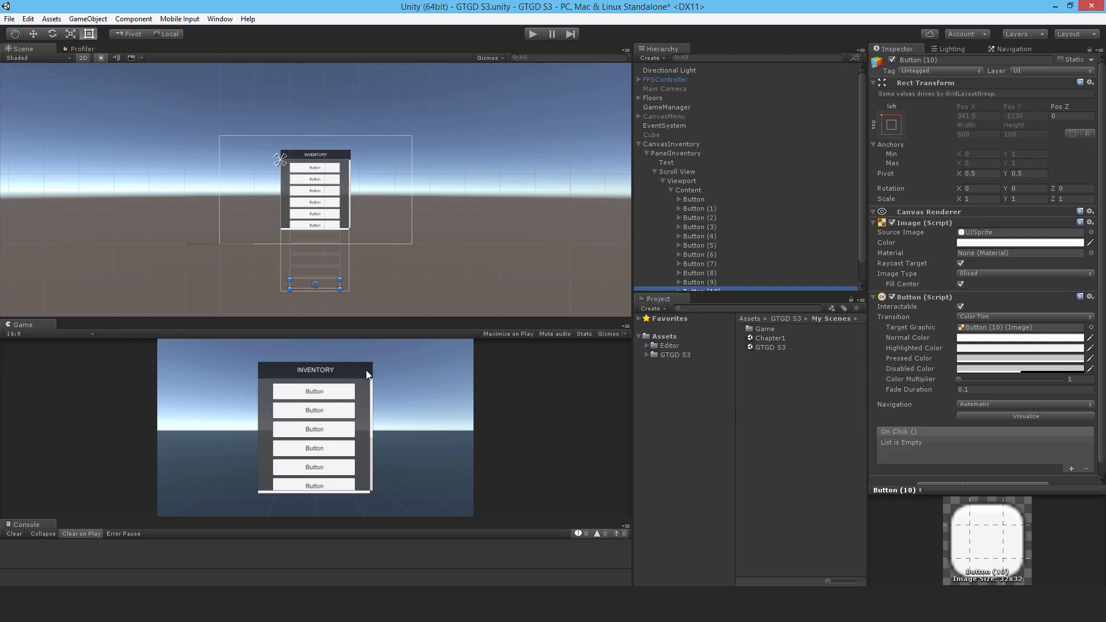
mouse_move(280, 386)
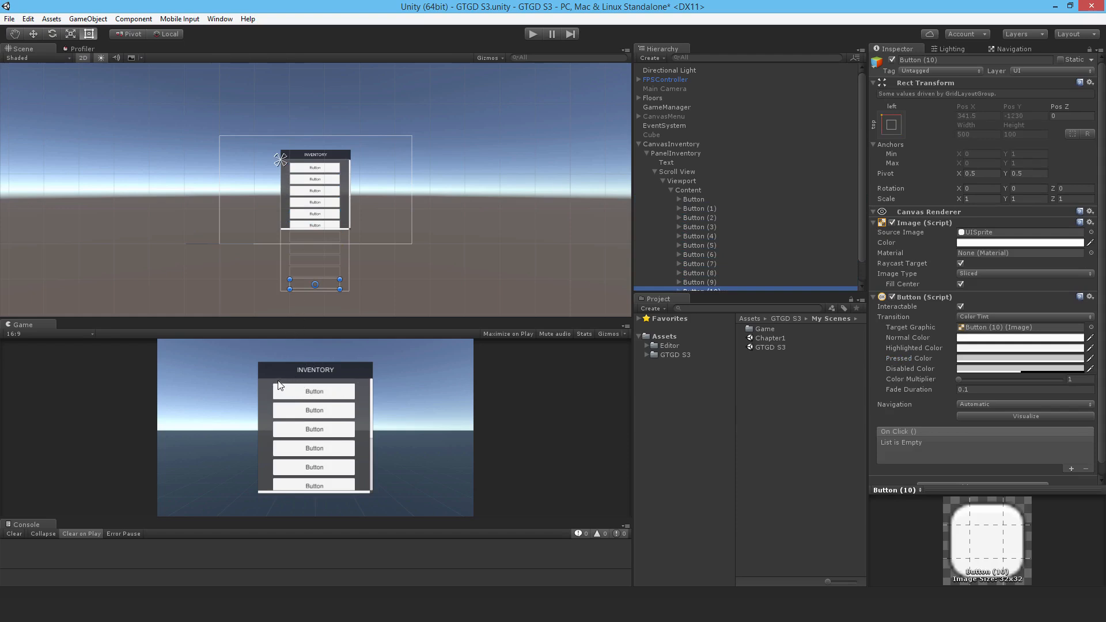
mouse_move(690, 166)
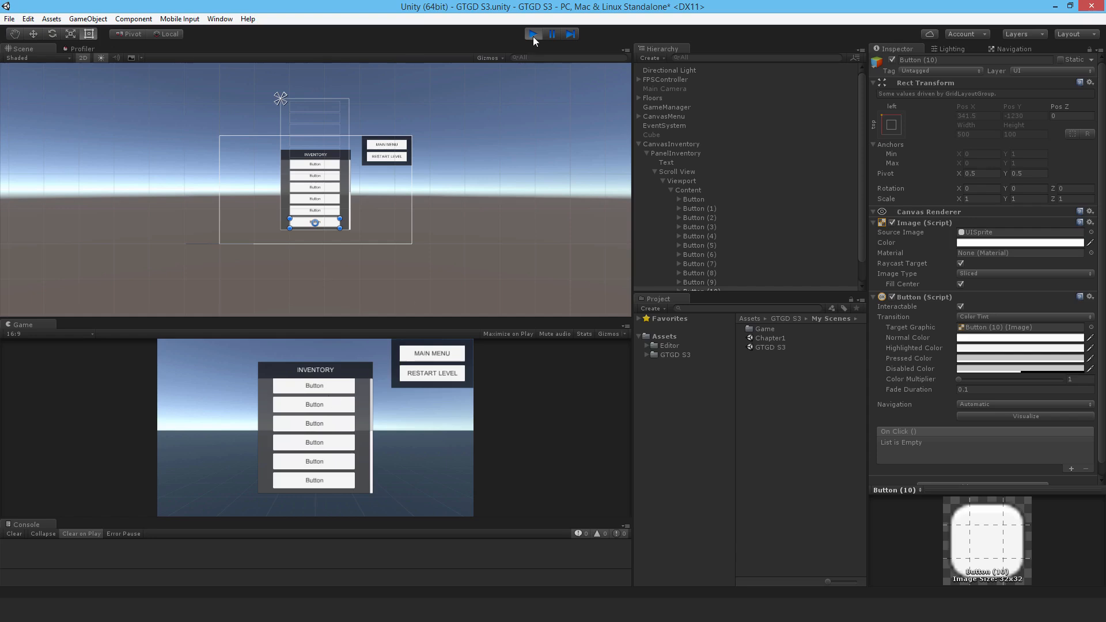
click(532, 33)
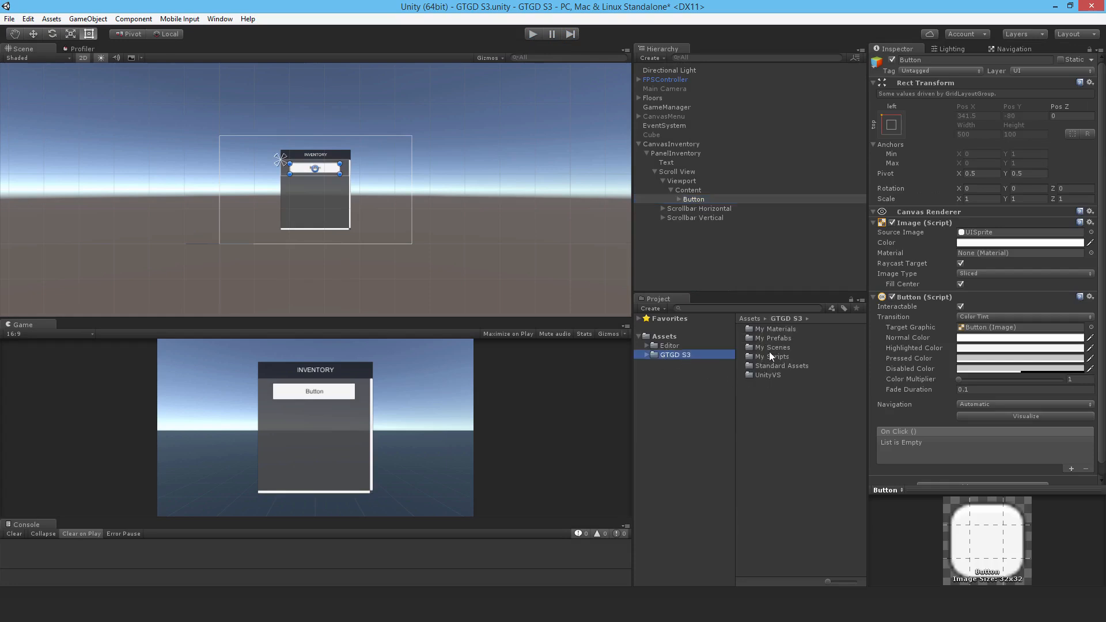
Step: Save the Button as a prefab in Assets > GTGD S3 > My Prefabs
click(685, 373)
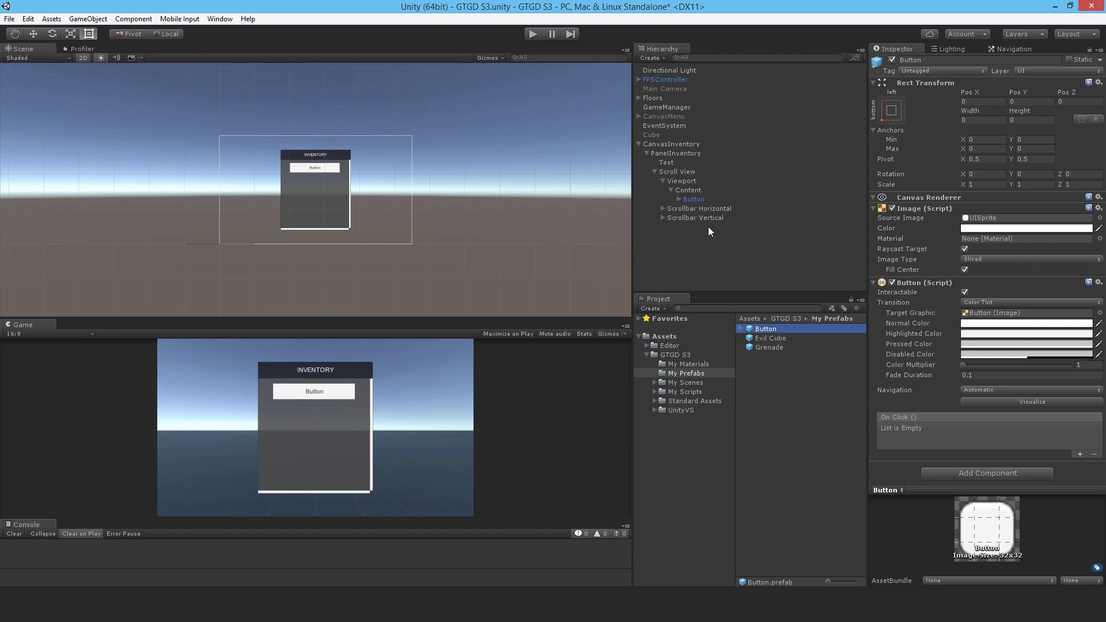
click(666, 107)
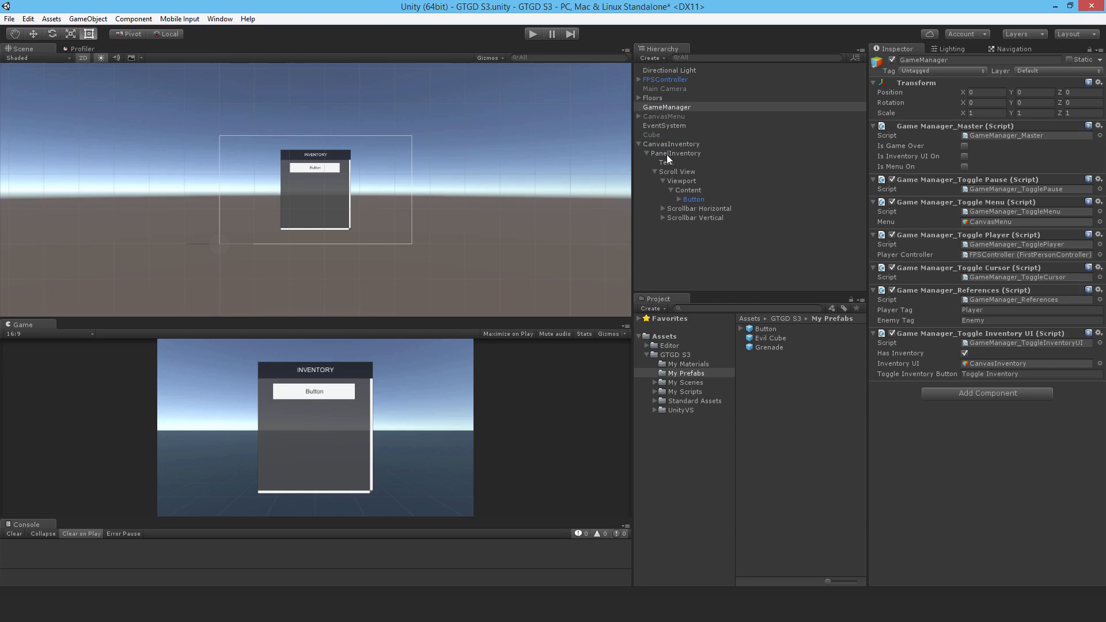
Step: Select CanvasInventory and uncheck its active checkbox
click(671, 144)
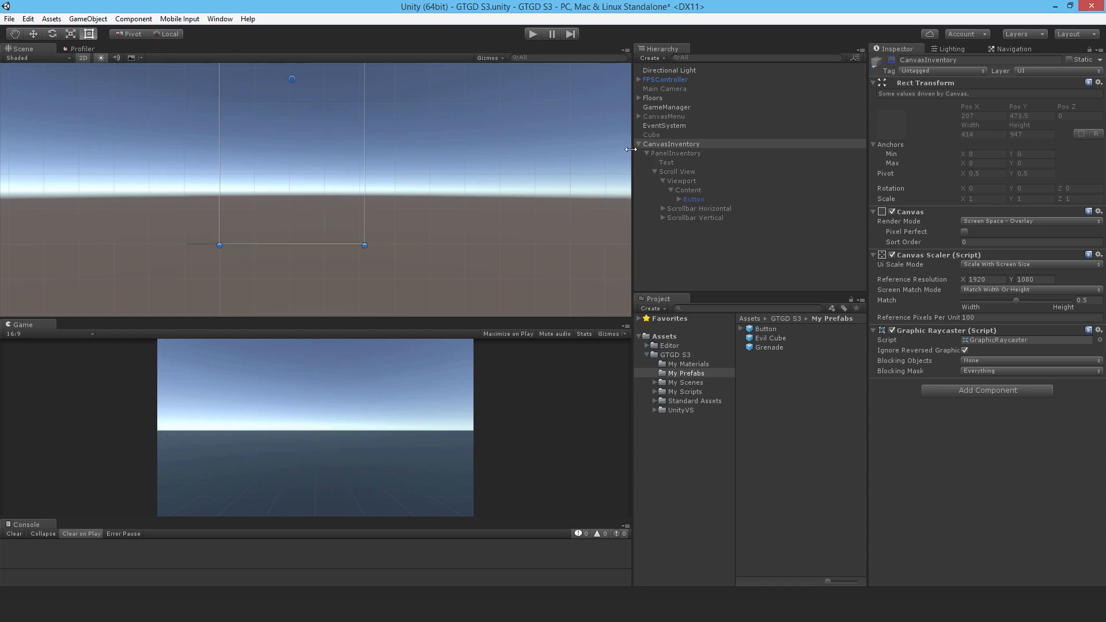
click(651, 135)
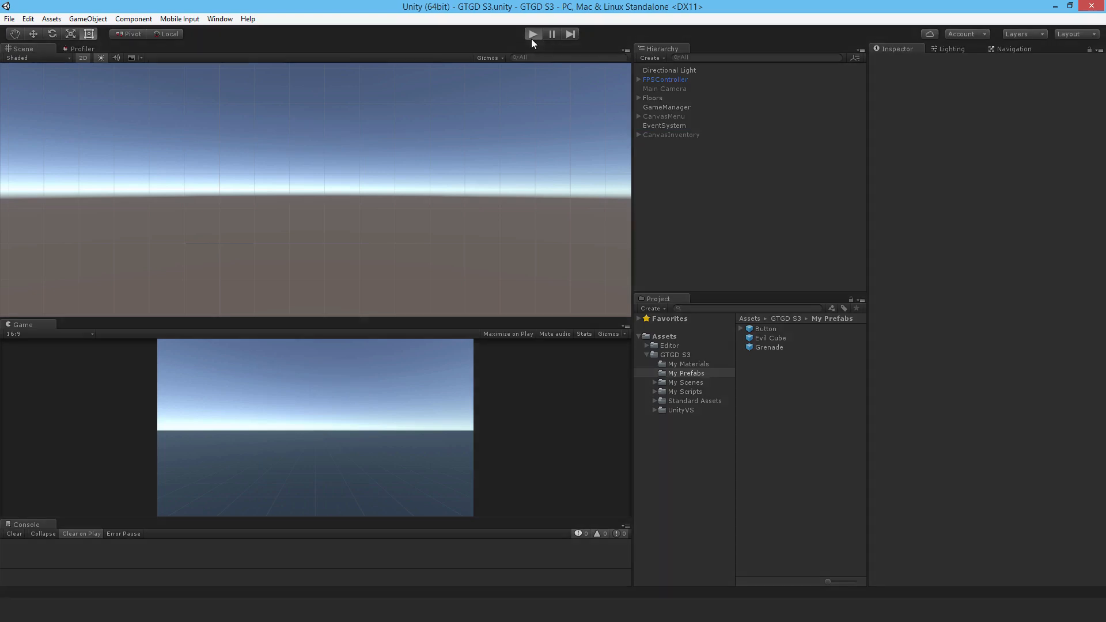
Step: Enter Play mode to test the hidden inventory
click(532, 33)
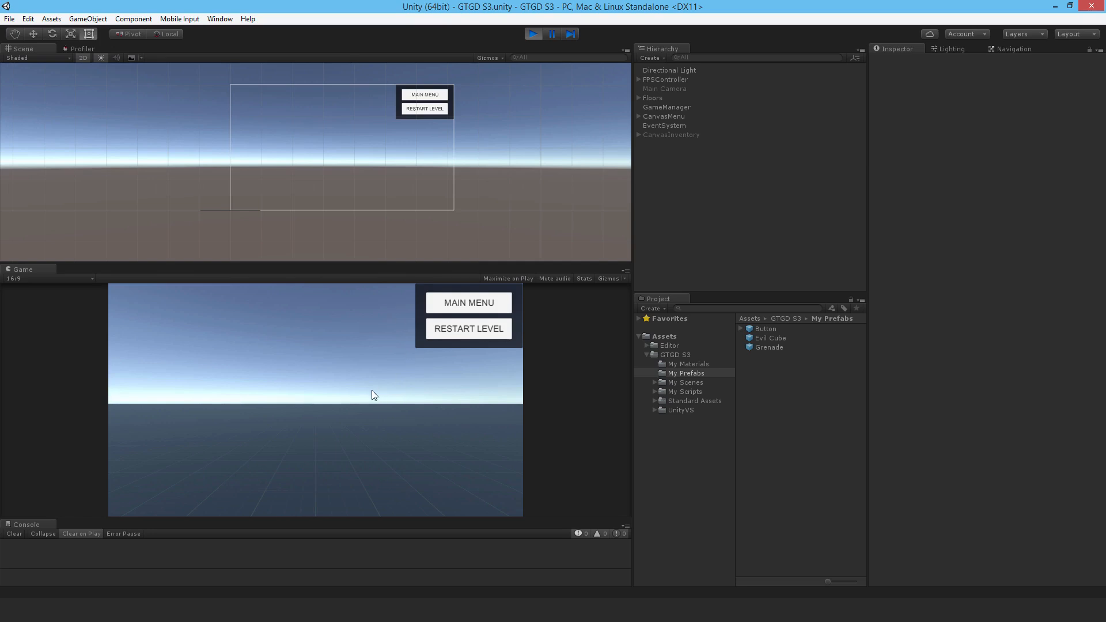
mouse_move(307, 362)
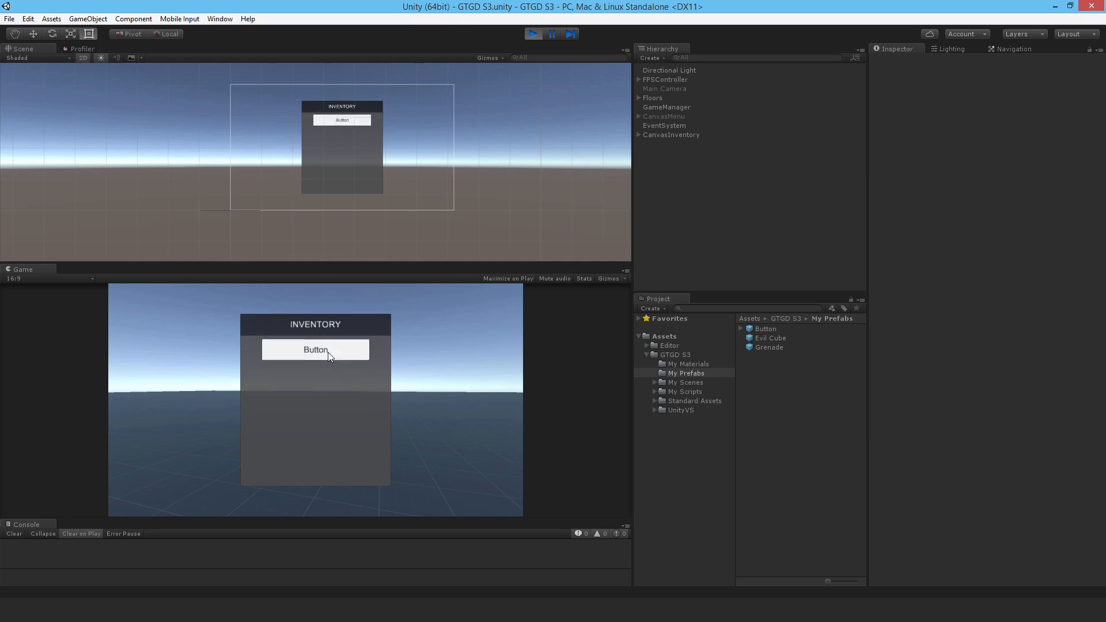
mouse_move(333, 425)
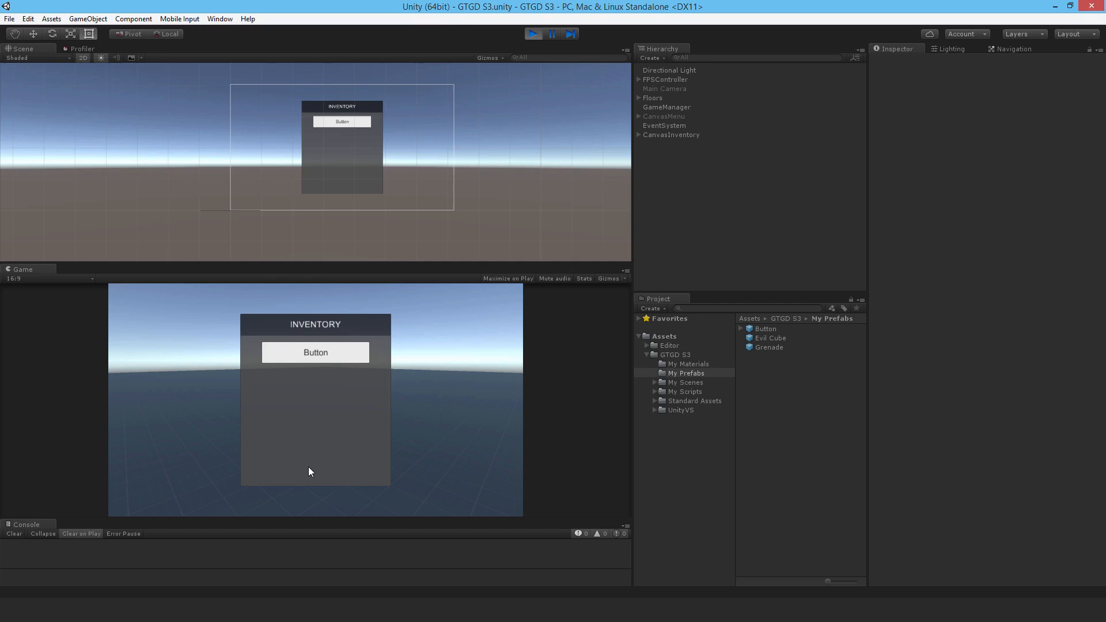
mouse_move(246, 368)
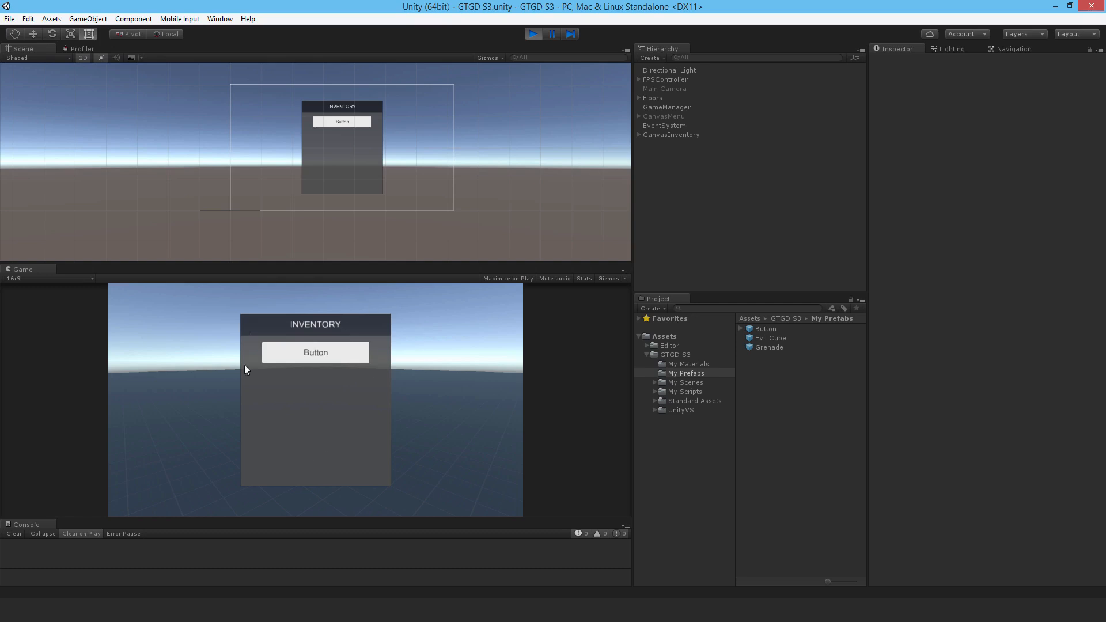
mouse_move(336, 452)
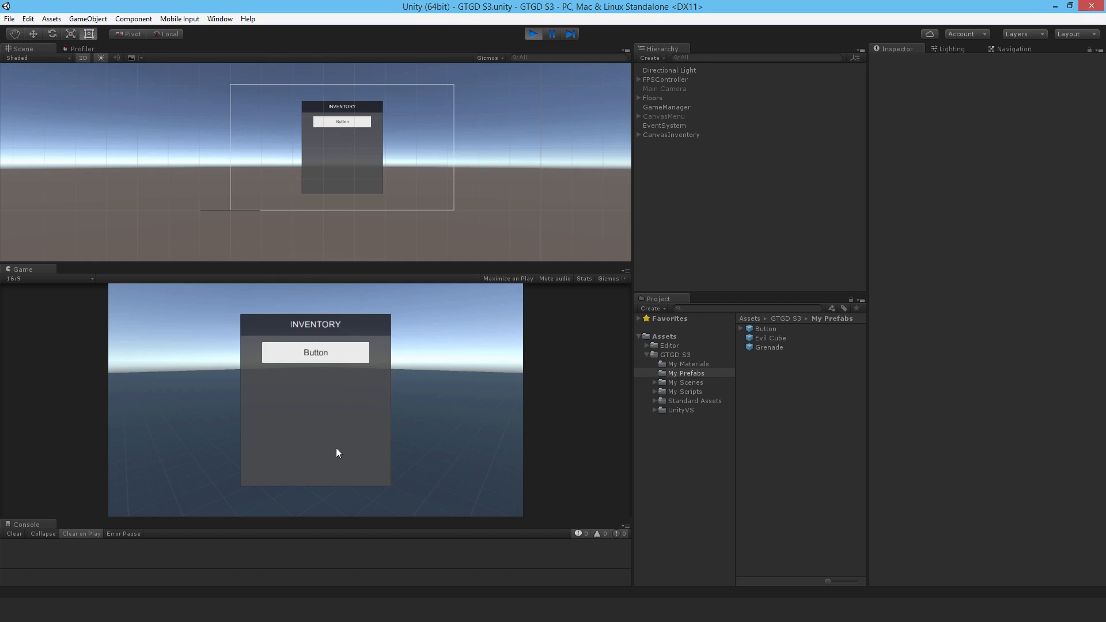
mouse_move(367, 452)
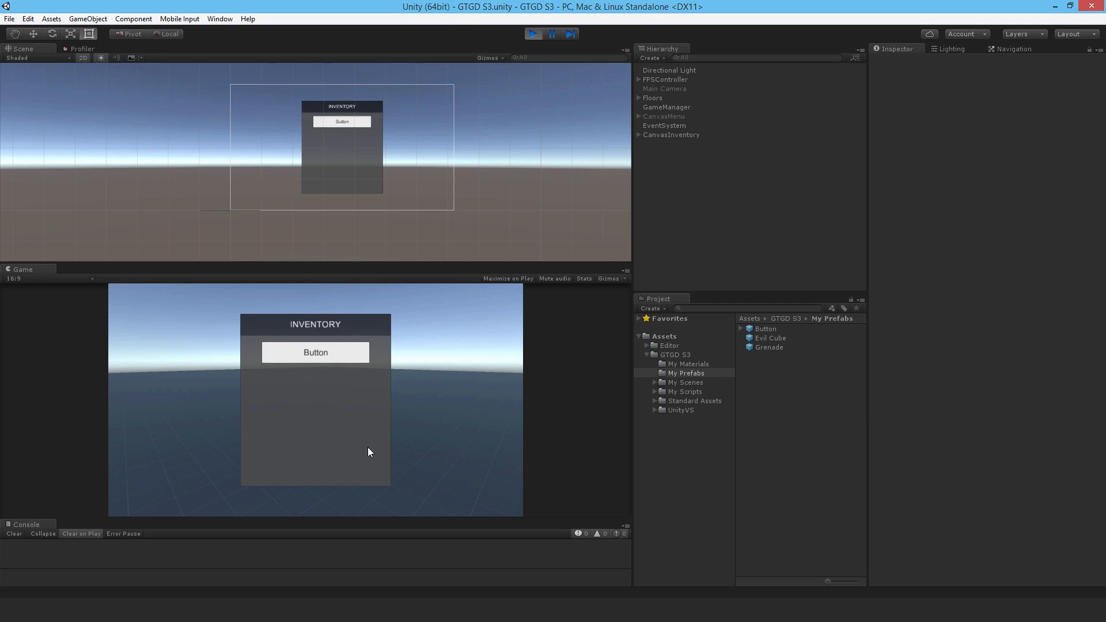